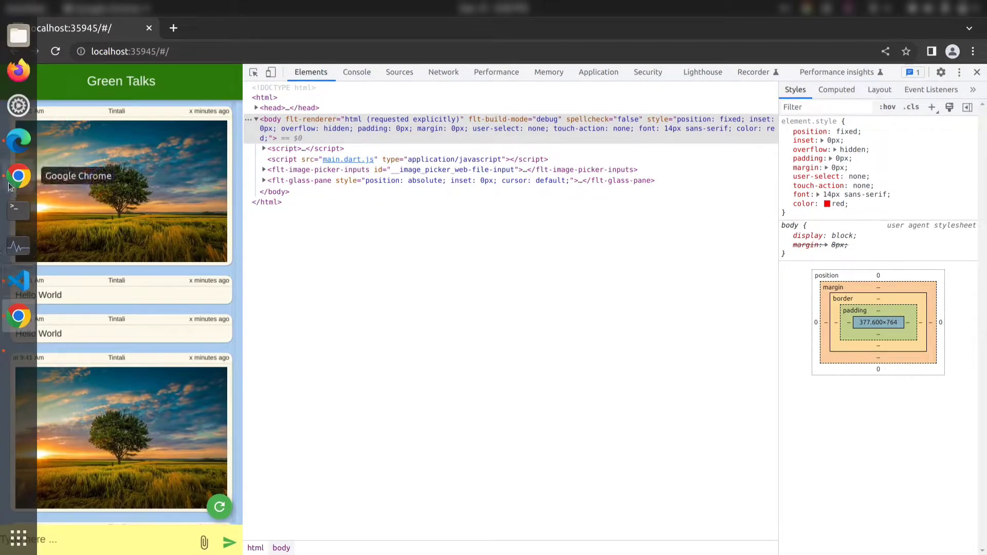
Step: Switch to Chrome showing the Flutter Web renderers documentation page
left_click(414, 28)
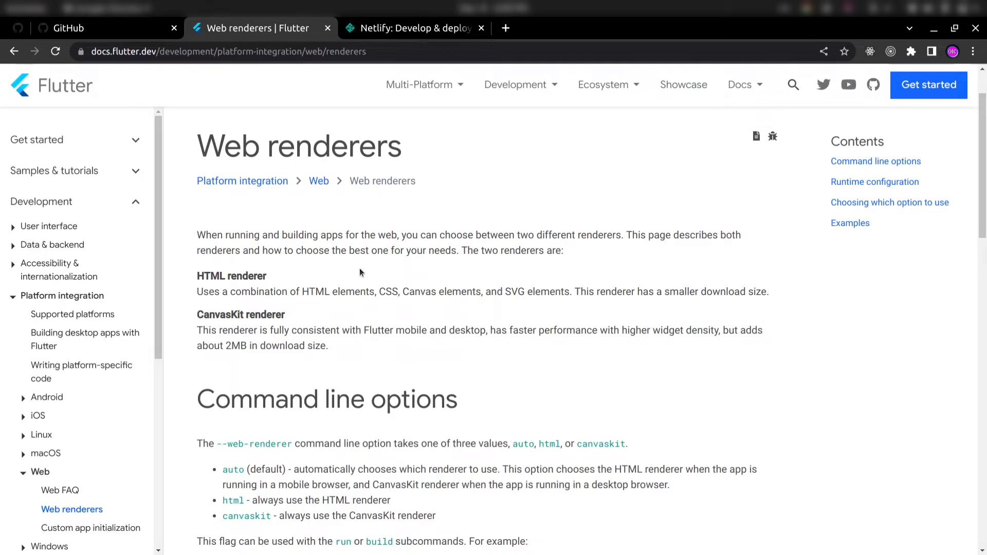
mouse_move(275, 261)
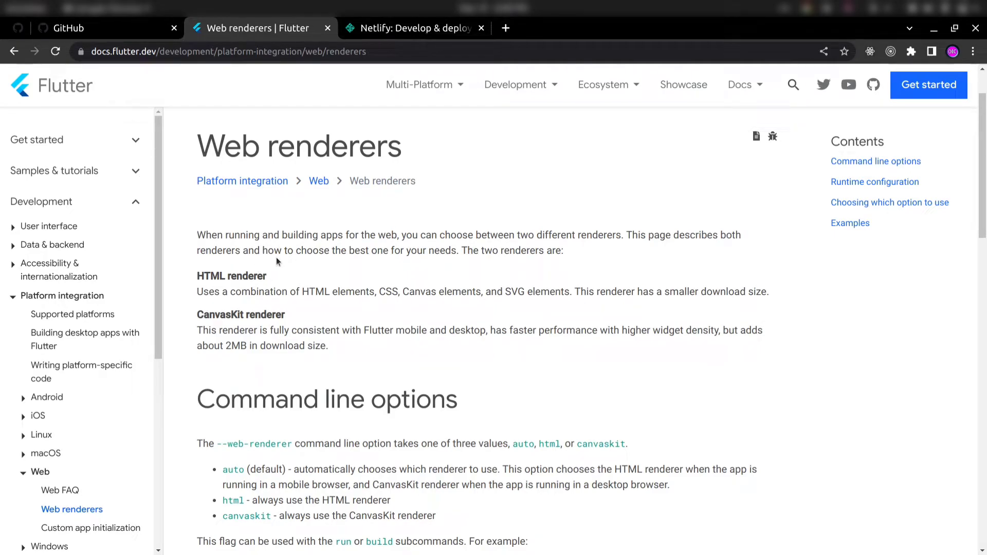
mouse_move(287, 268)
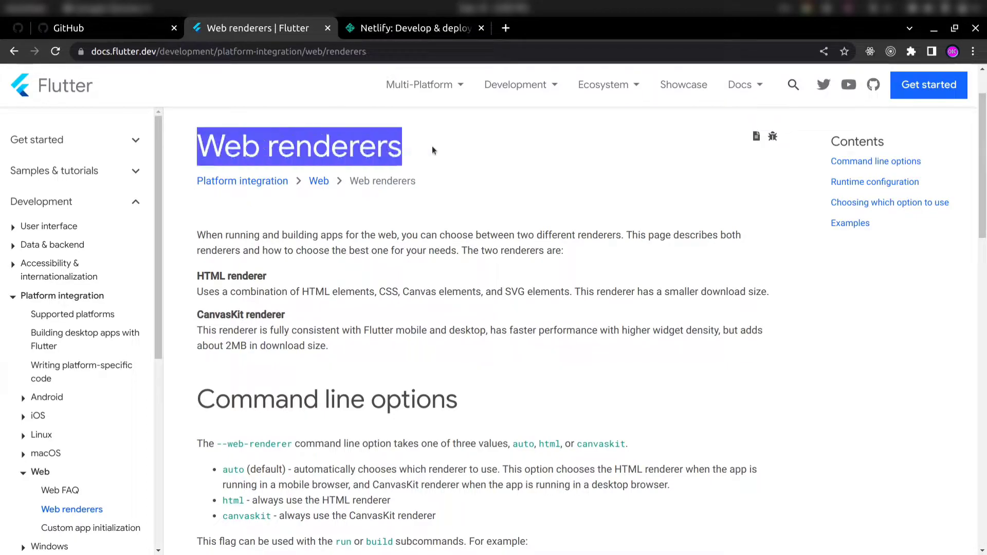
Step: Highlight the auto, html and canvaskit renderer options in the Flutter docs
scroll("down", 3)
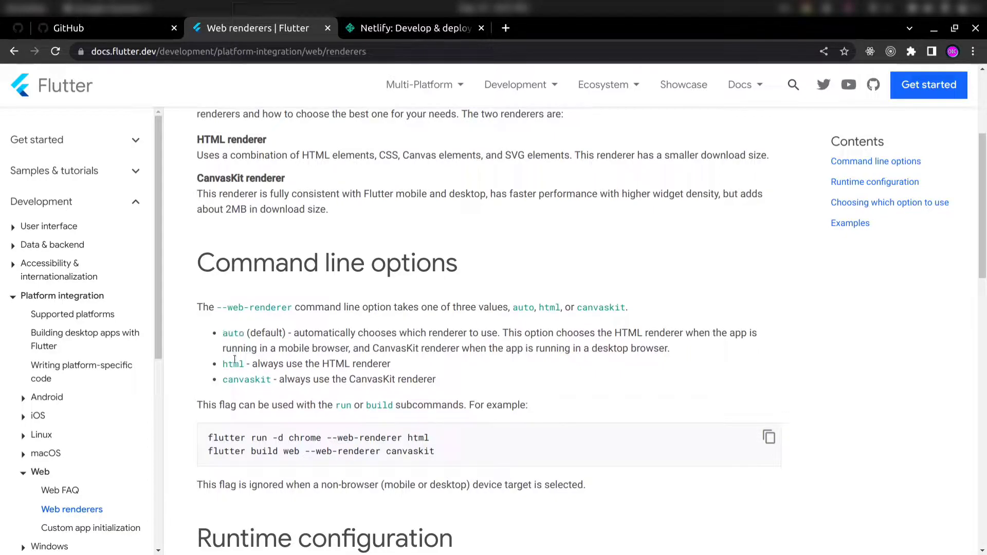
double_click(232, 333)
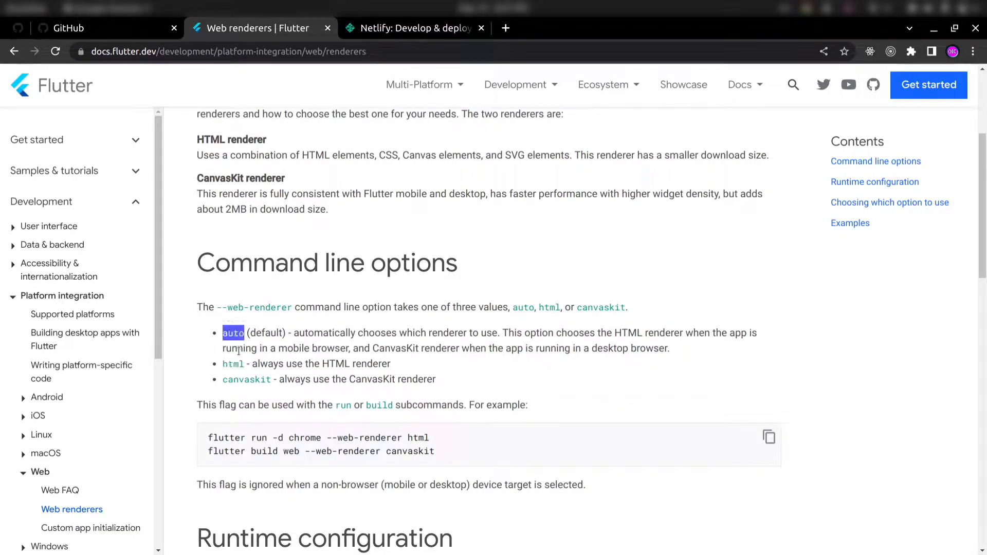
double_click(232, 363)
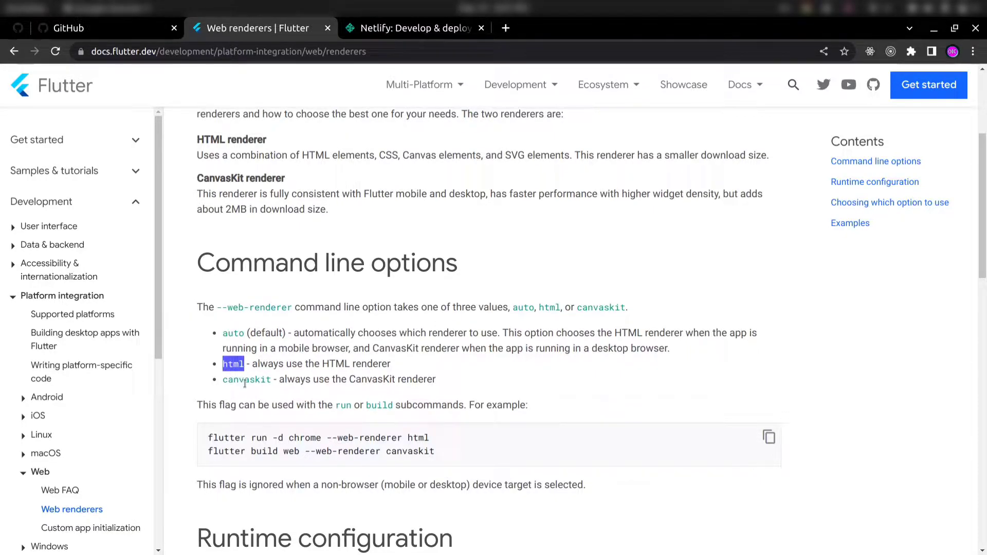
double_click(246, 379)
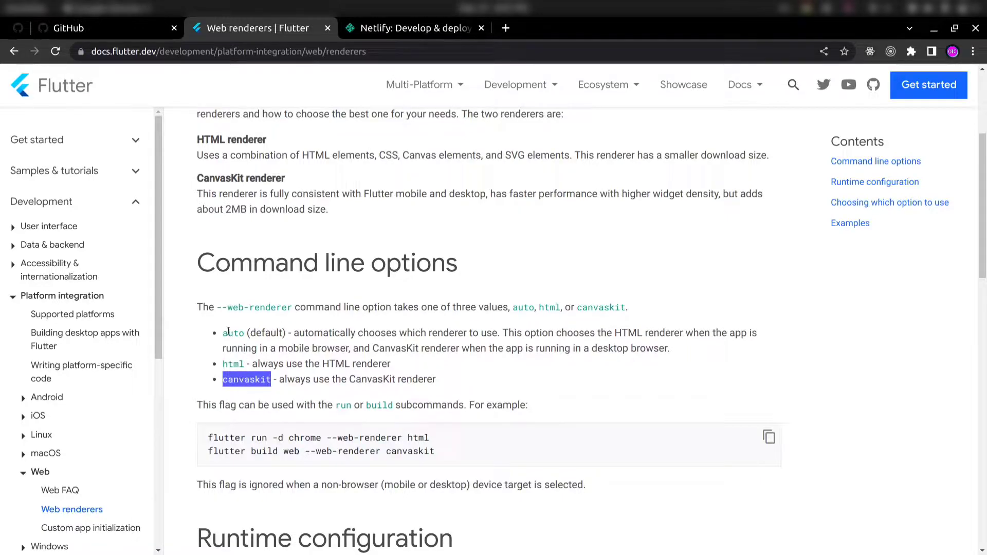
left_click(255, 344)
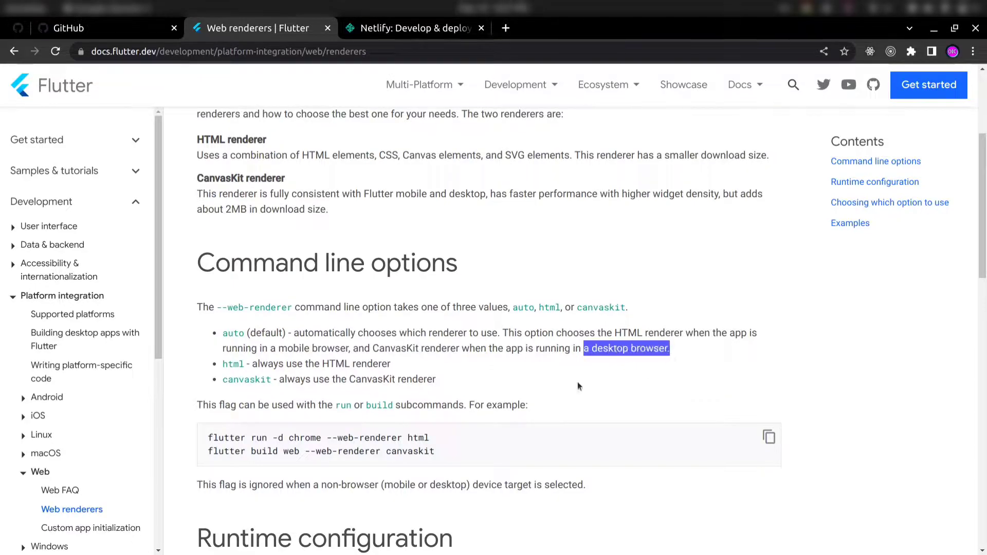
double_click(233, 363)
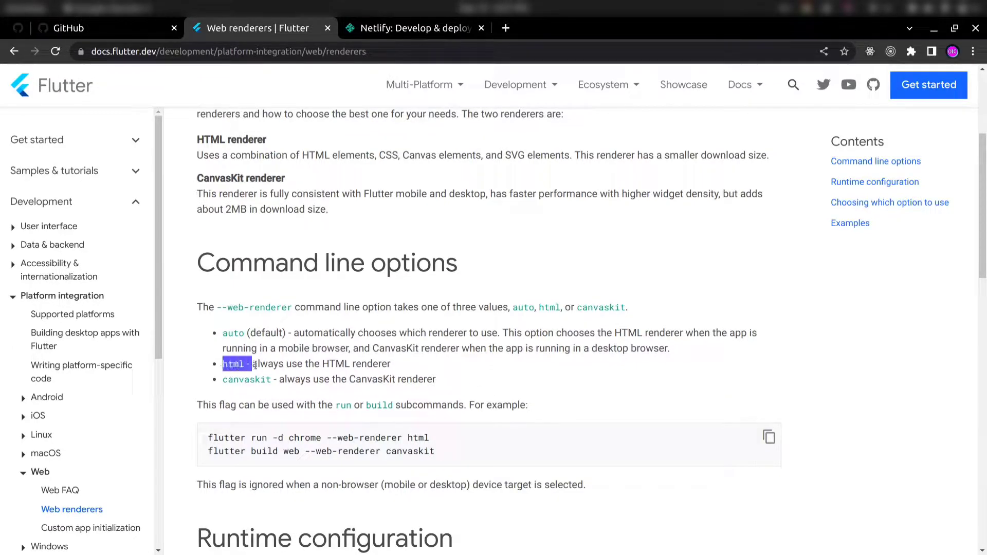
scroll("up", 3)
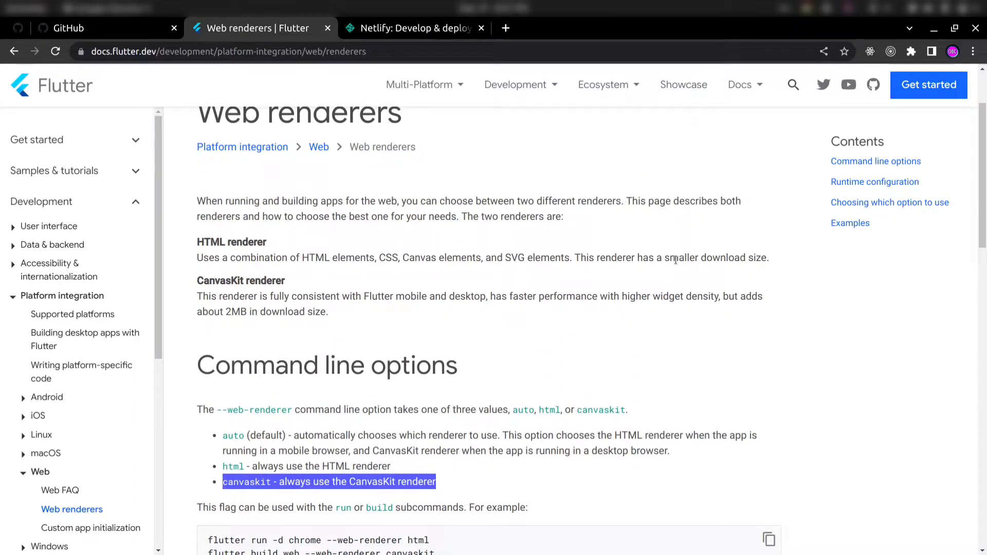
double_click(240, 280)
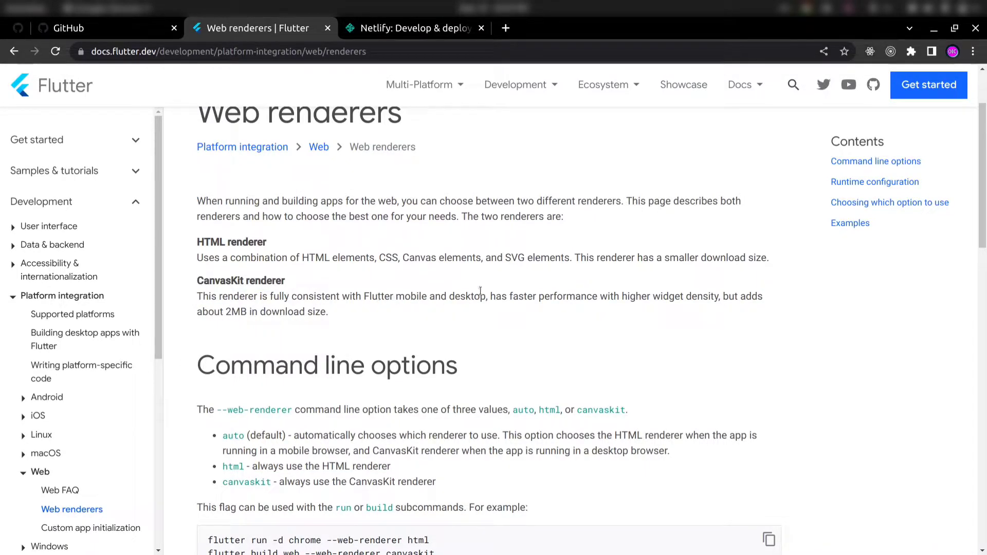
mouse_move(712, 300)
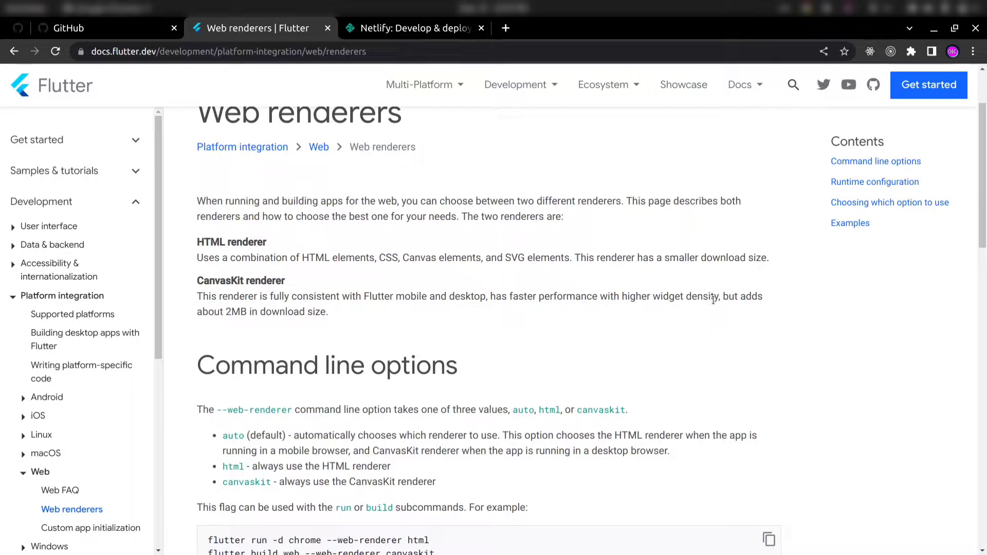
mouse_move(335, 332)
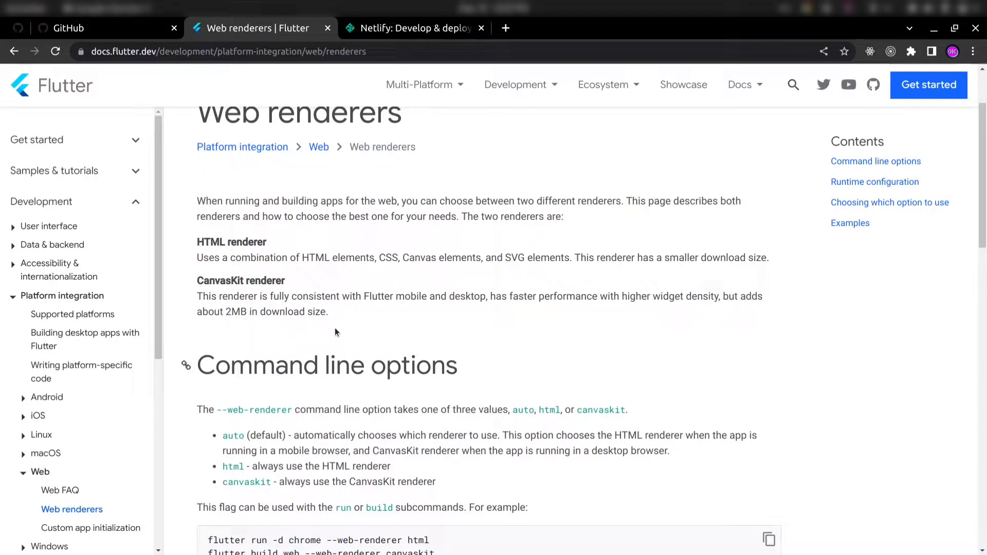
mouse_move(532, 333)
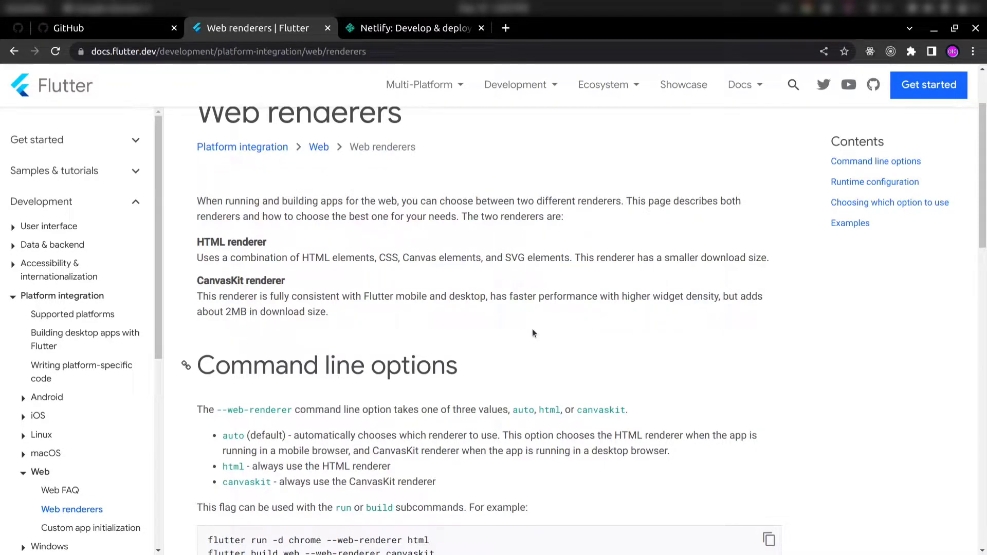
mouse_move(277, 317)
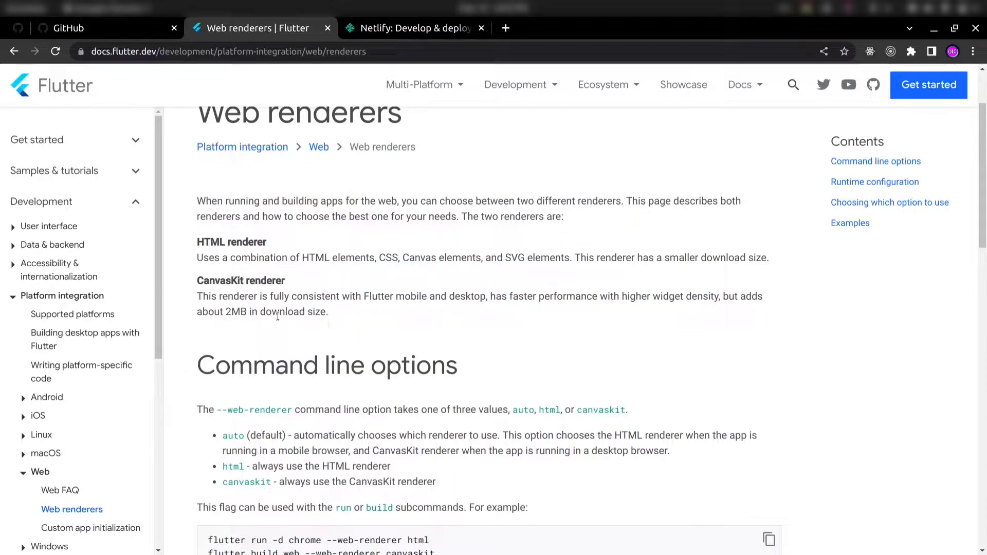
mouse_move(211, 238)
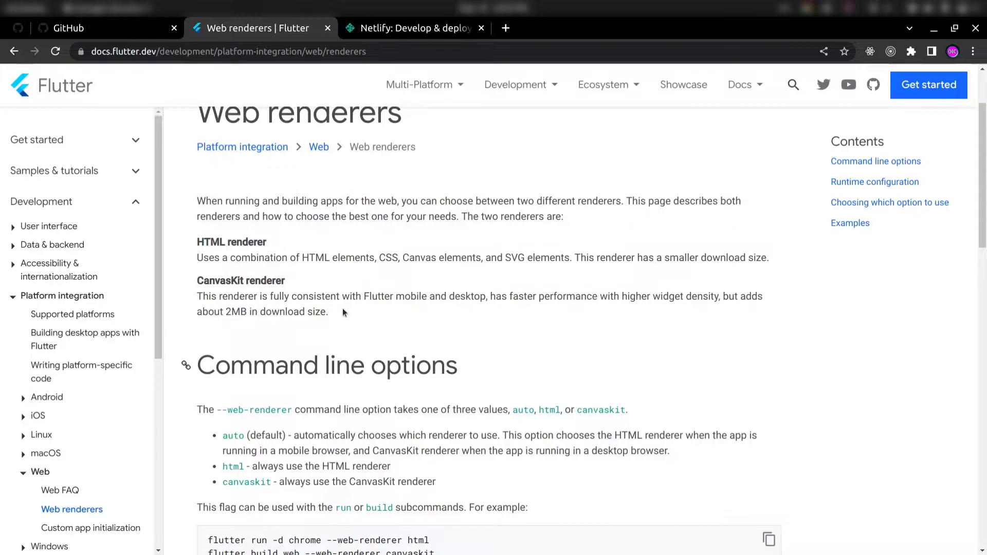
Step: Highlight the HTML renderer heading and its description, then return to the top
double_click(231, 241)
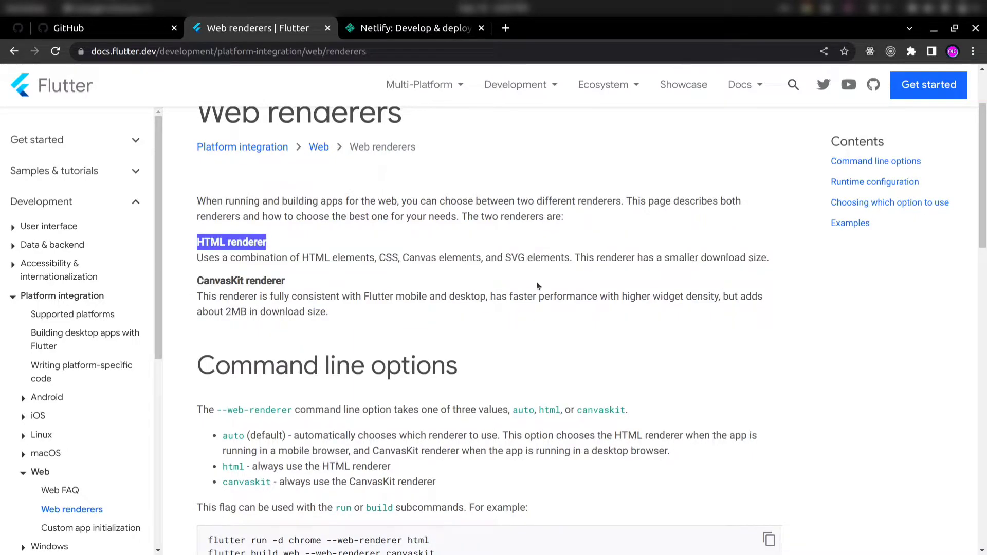
left_click(671, 258)
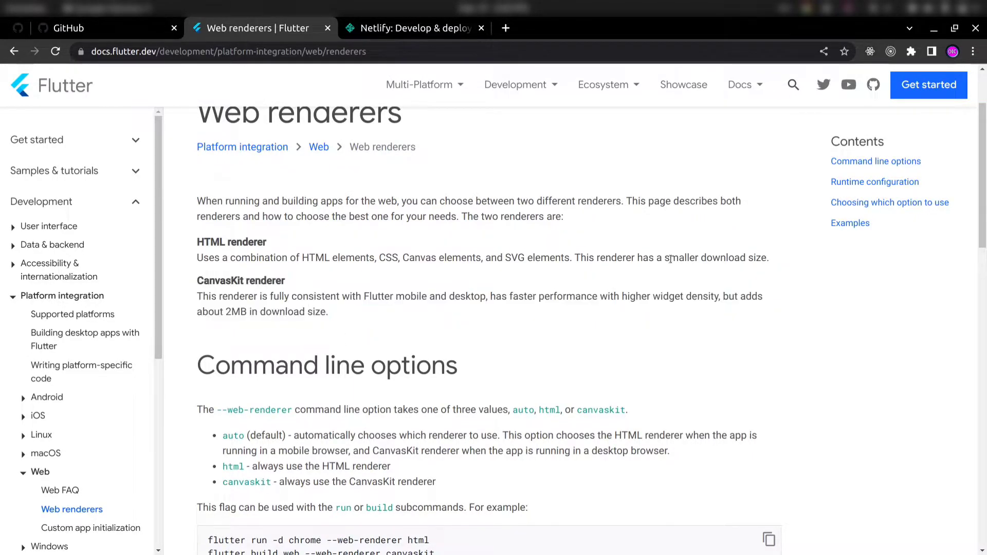
mouse_move(335, 329)
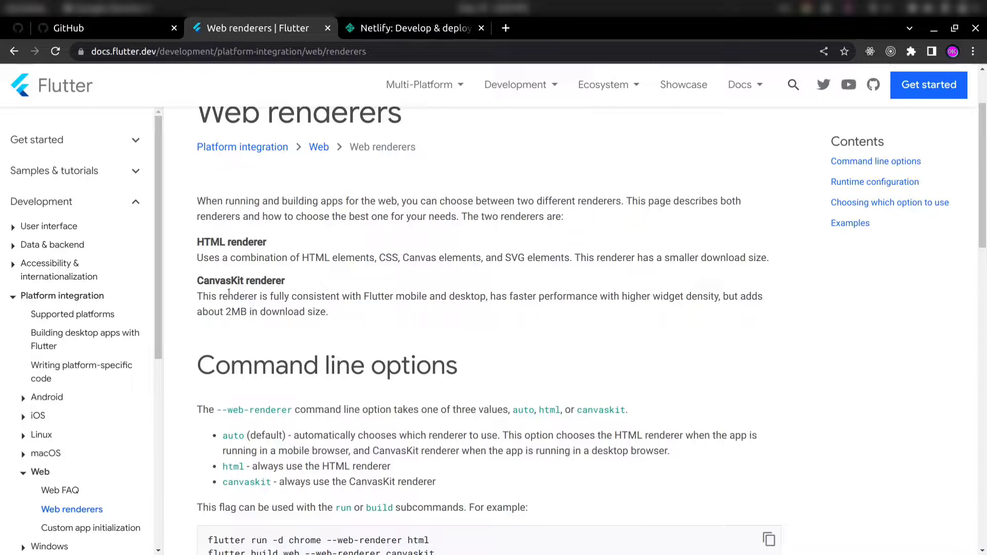
double_click(240, 280)
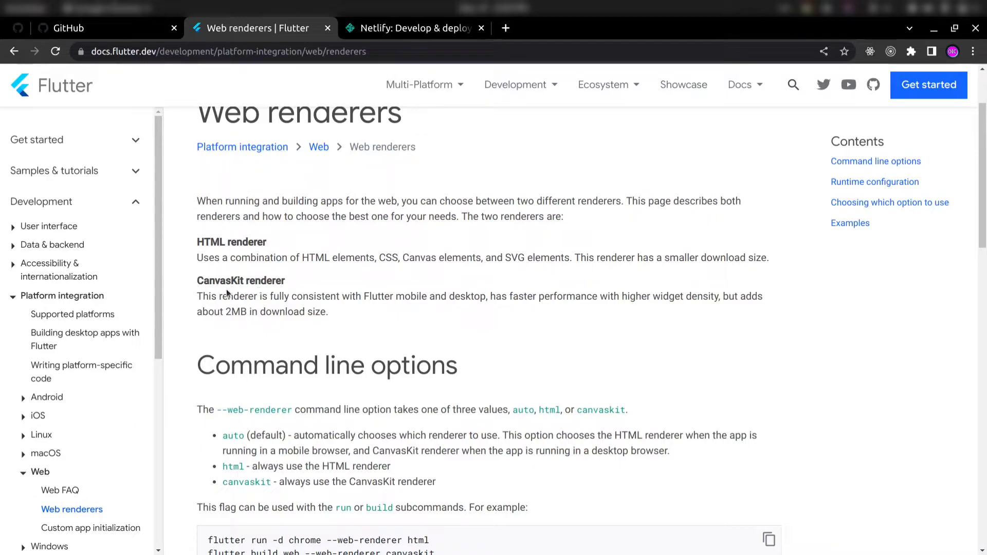
mouse_move(205, 287)
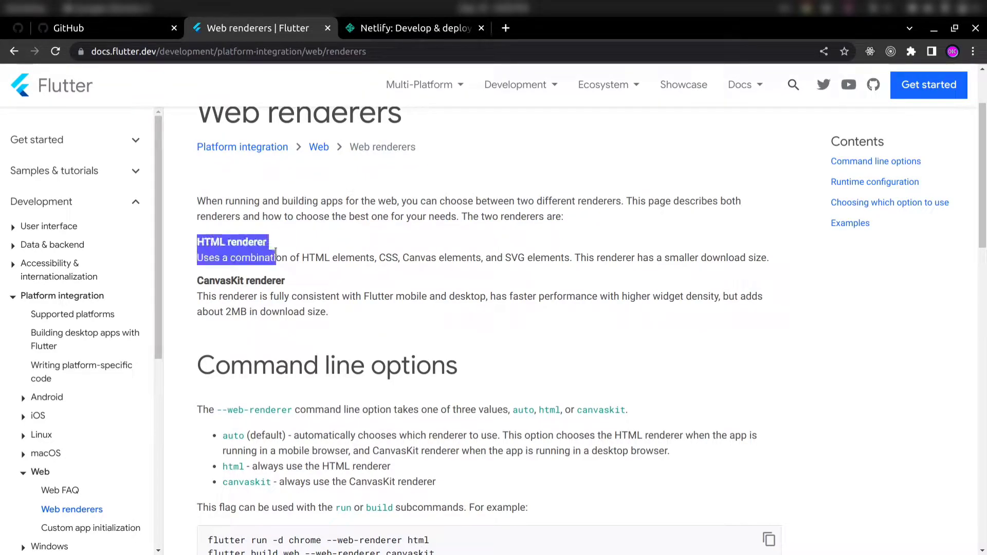
left_click(271, 246)
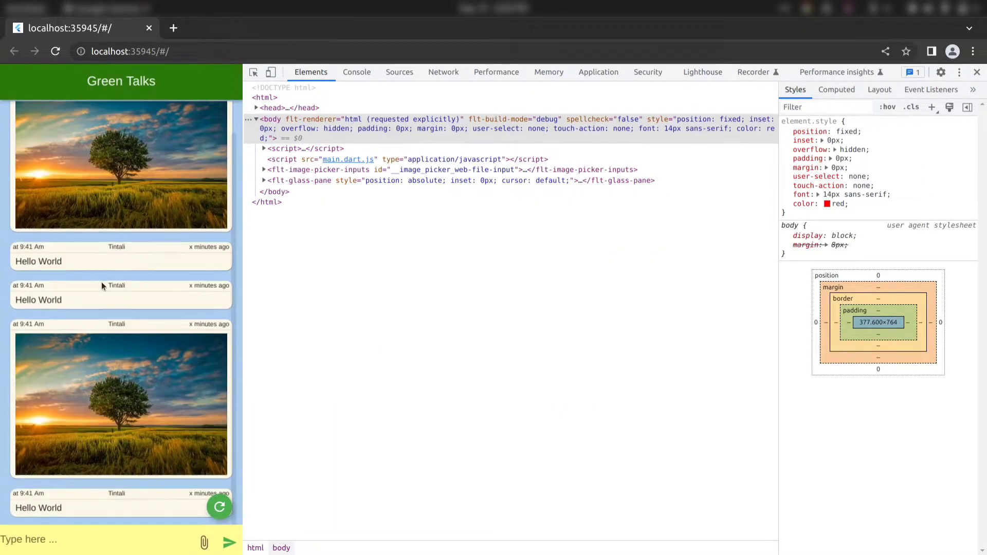
scroll("up", 3)
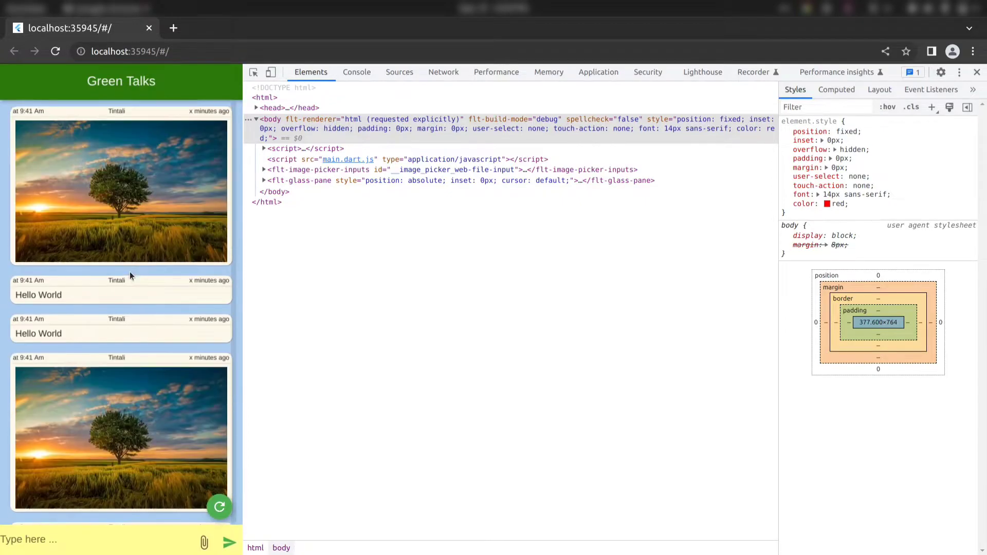
mouse_move(210, 275)
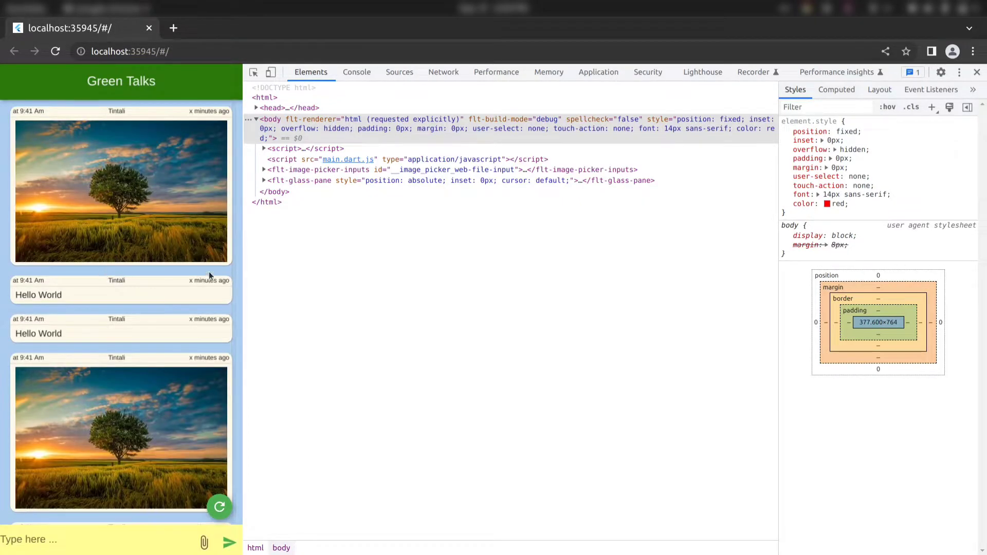
mouse_move(17, 280)
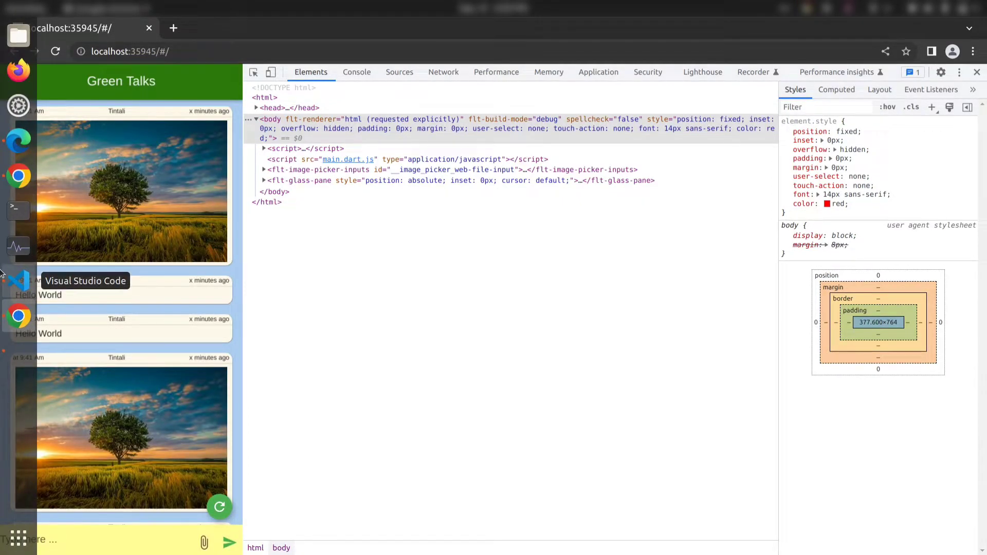
Step: Return to the pchat project's main.dart in VS Code after a glance at the docs
left_click(18, 278)
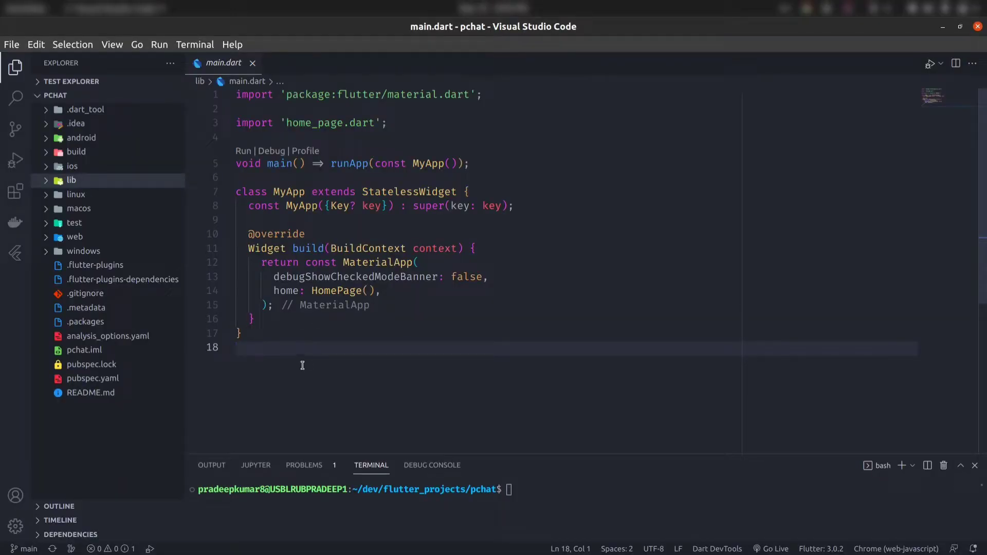
mouse_move(3, 284)
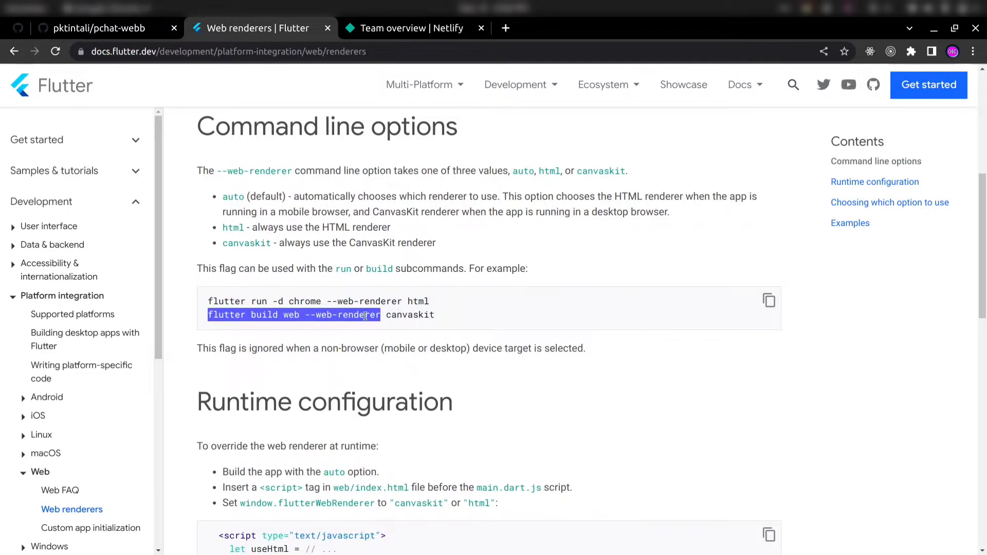
left_click(17, 281)
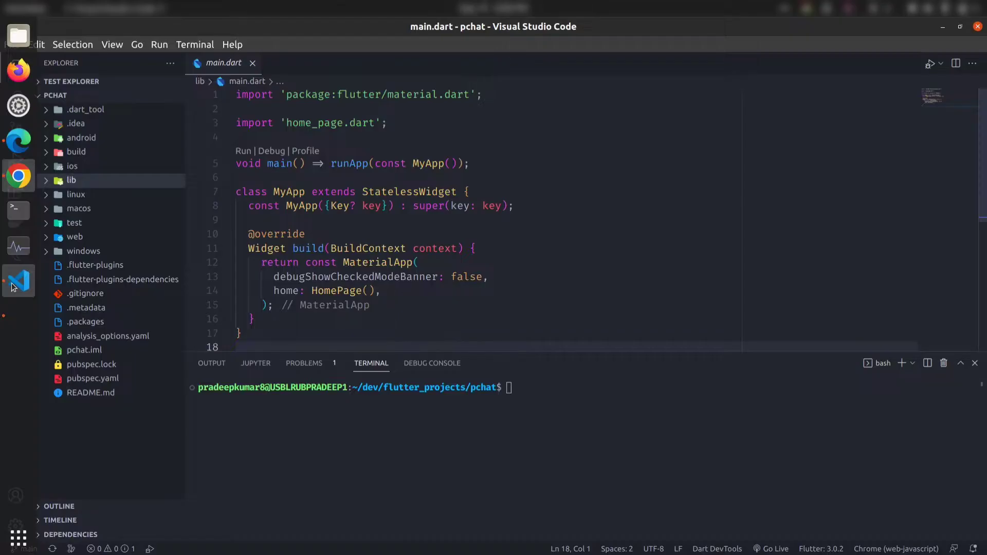
Step: Run 'flutter build web --web-renderer html', cd into build/web and clear the terminal
type("flutter build web --web-renderer html")
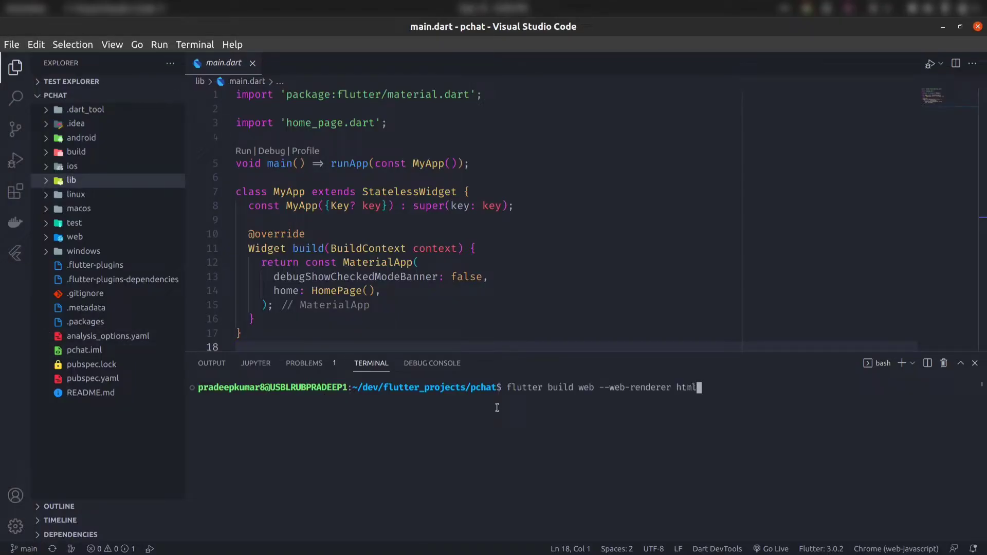
key("Return")
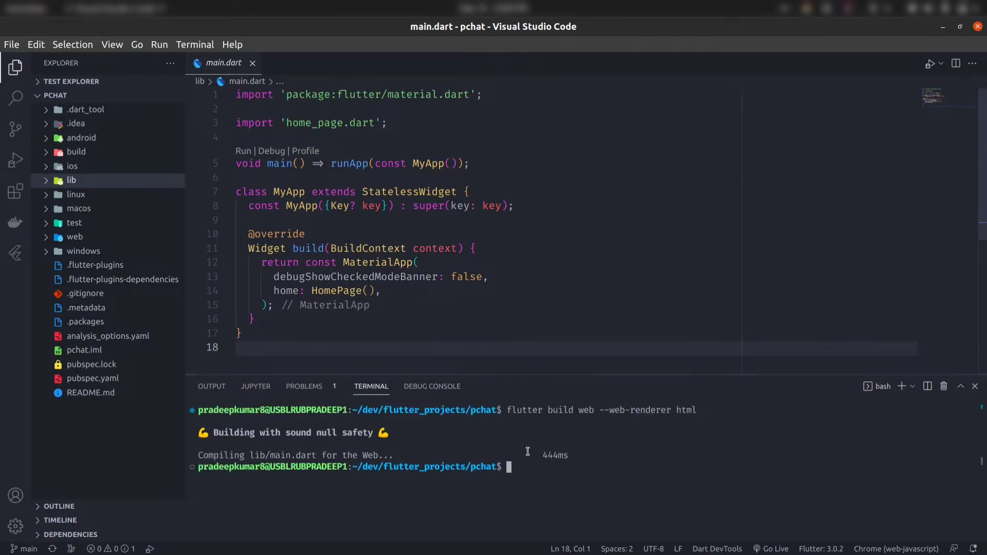
type("cd b")
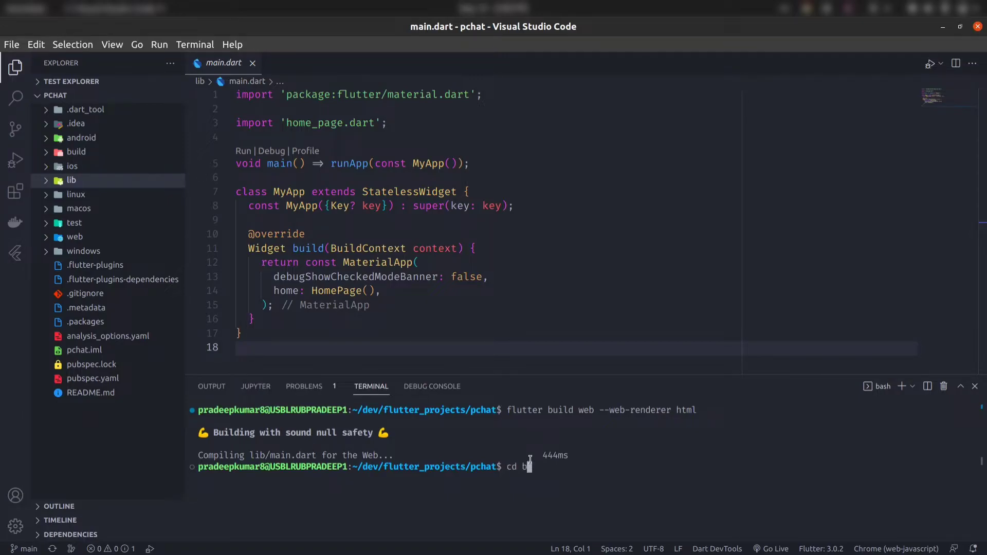
type("uild/web")
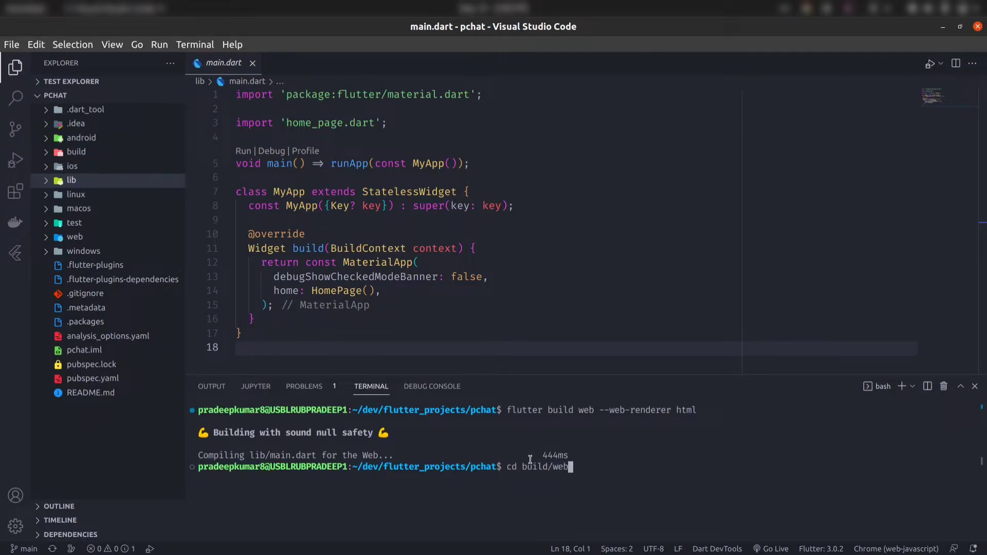
key("Return")
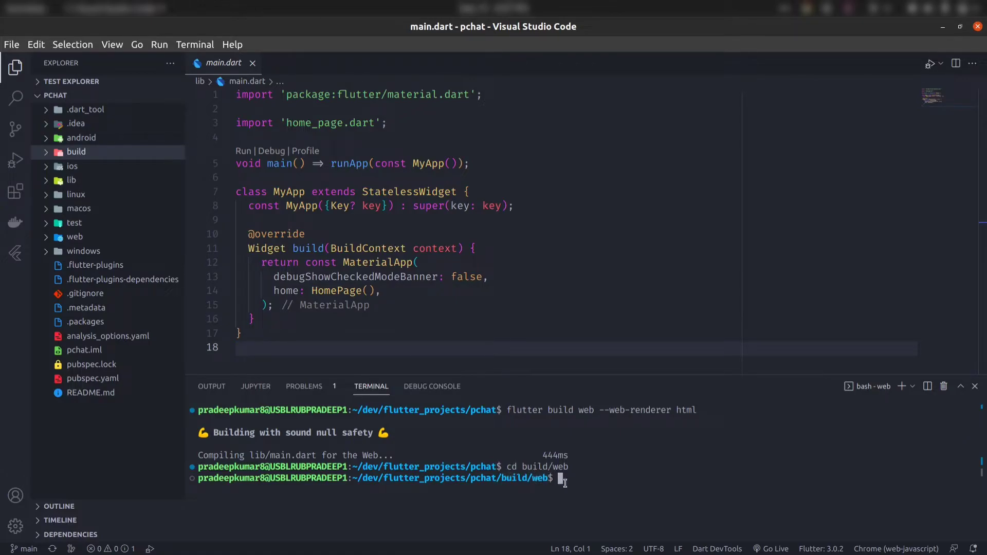
type("cle")
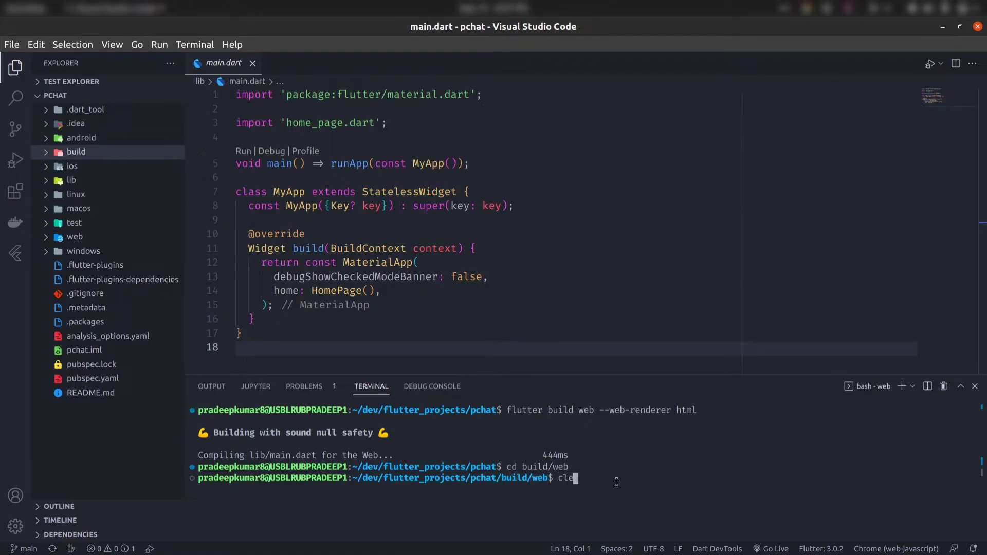
key("Return")
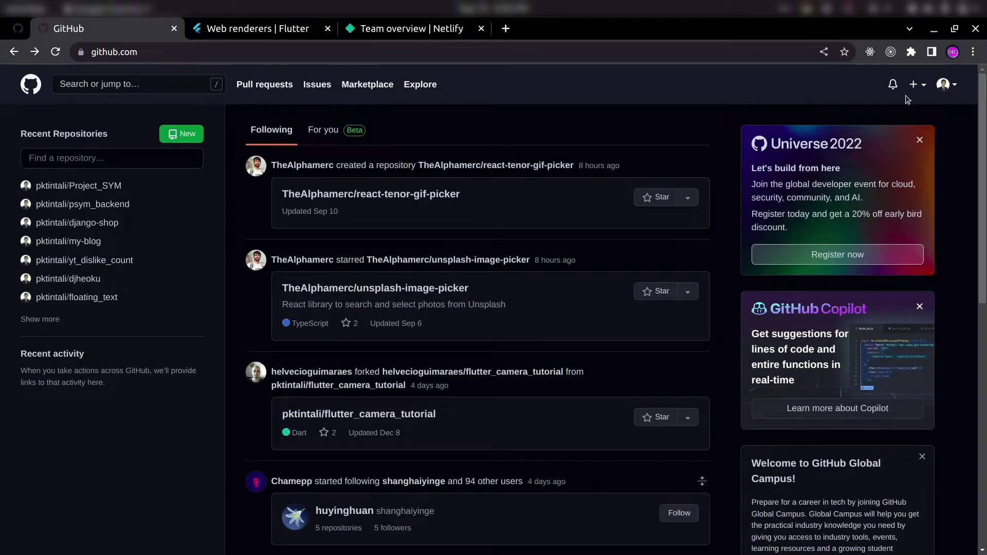
Step: Create the public GitHub repository pchat-webb and review its quick-setup push commands
left_click(914, 84)
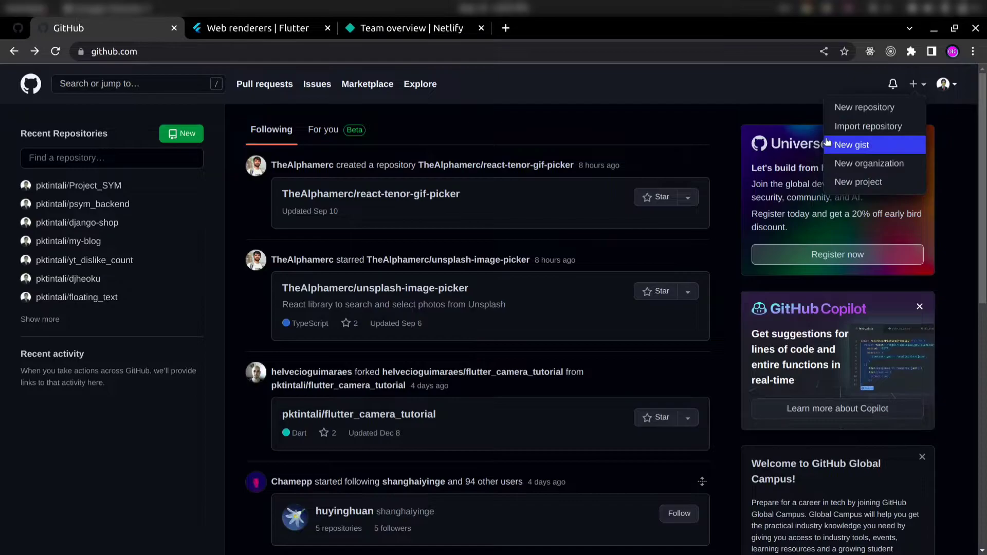
left_click(864, 106)
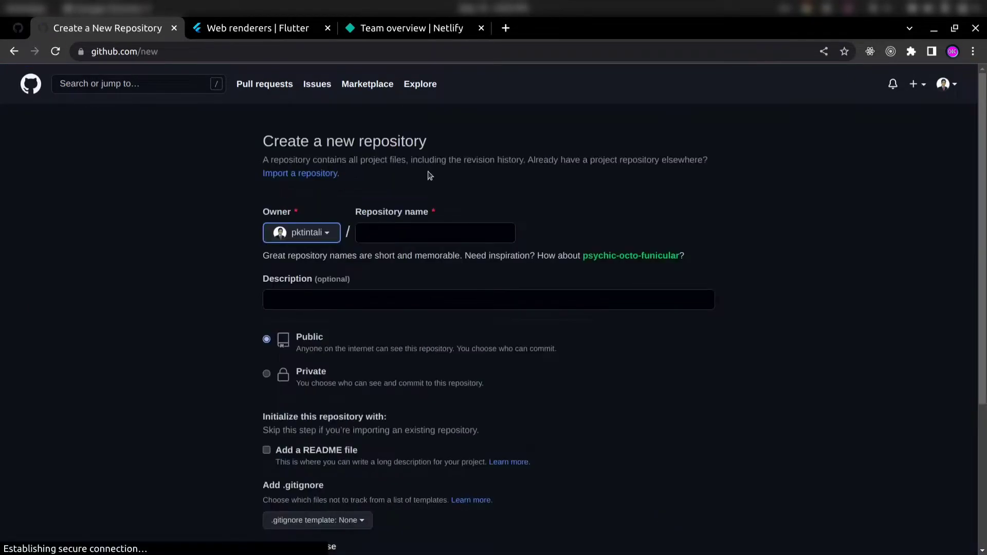
left_click(434, 233)
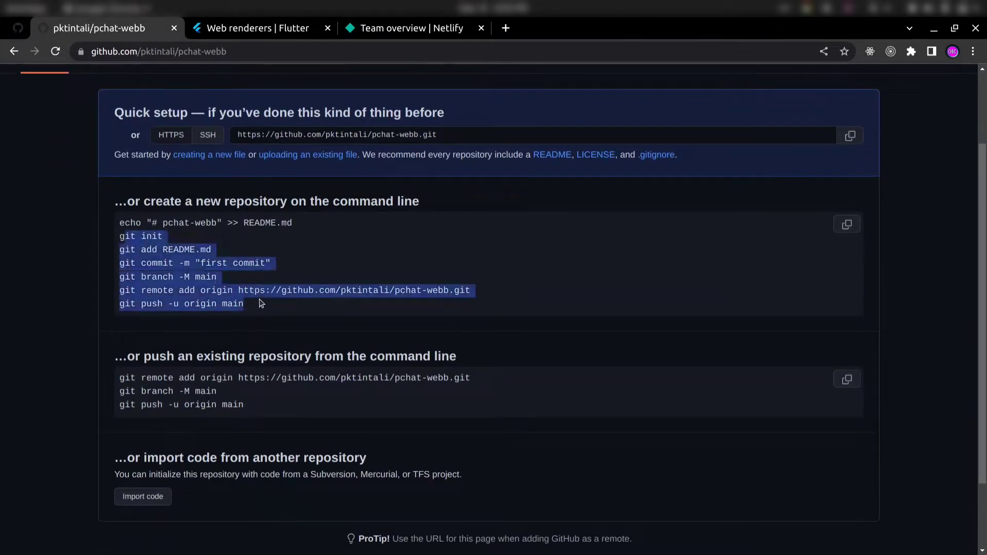
scroll("up", 3)
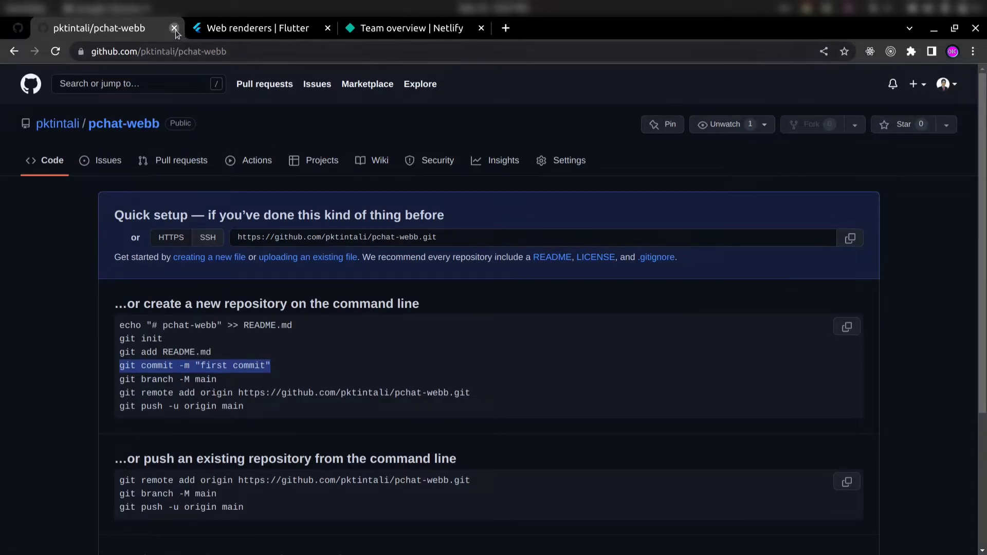
left_click(175, 28)
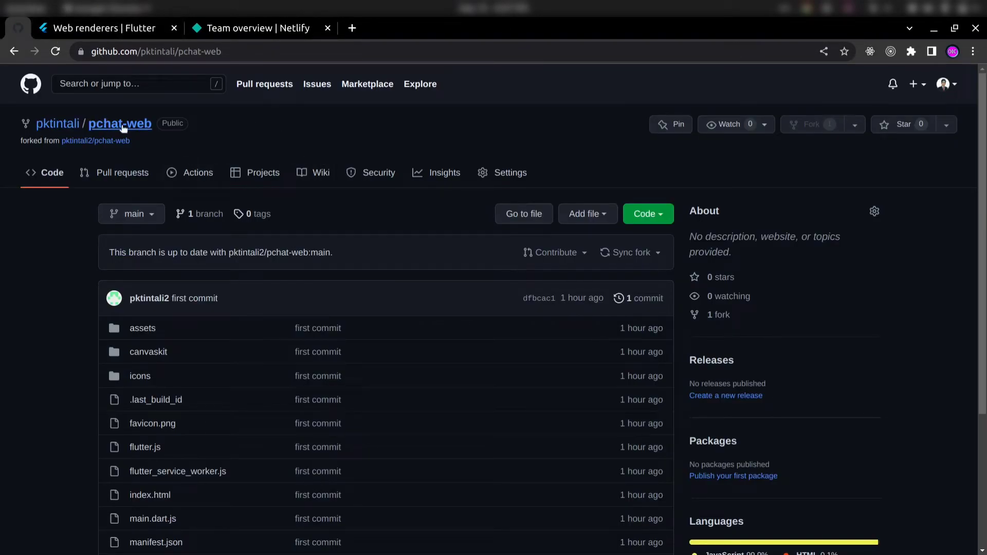
scroll("down", 3)
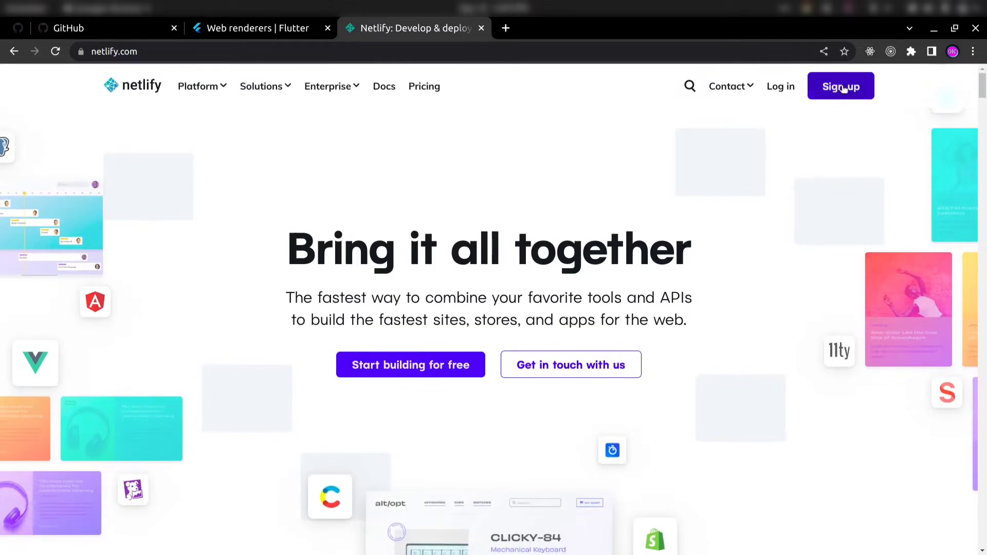
Step: Log in to Netlify with GitHub and reach the TDevelopers team overview
left_click(839, 87)
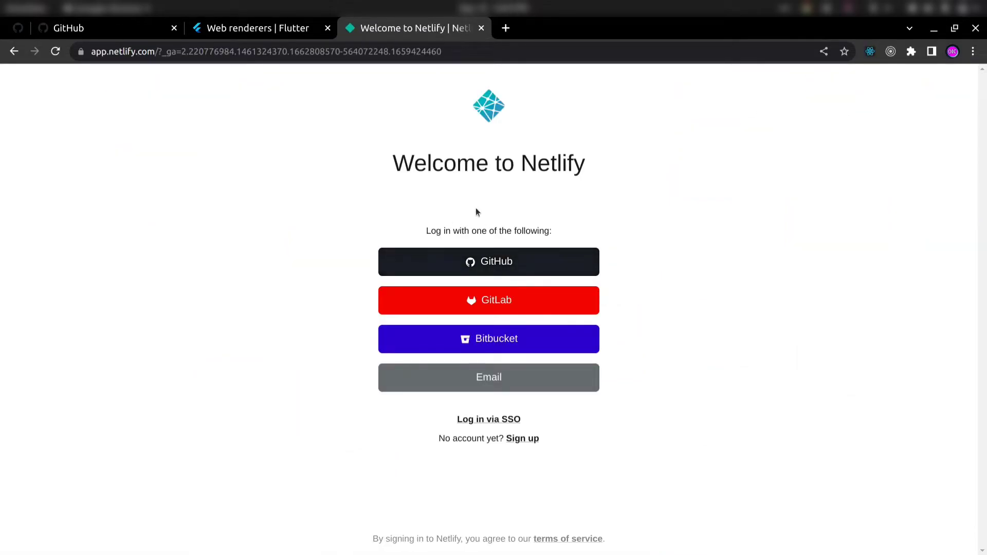
left_click(488, 261)
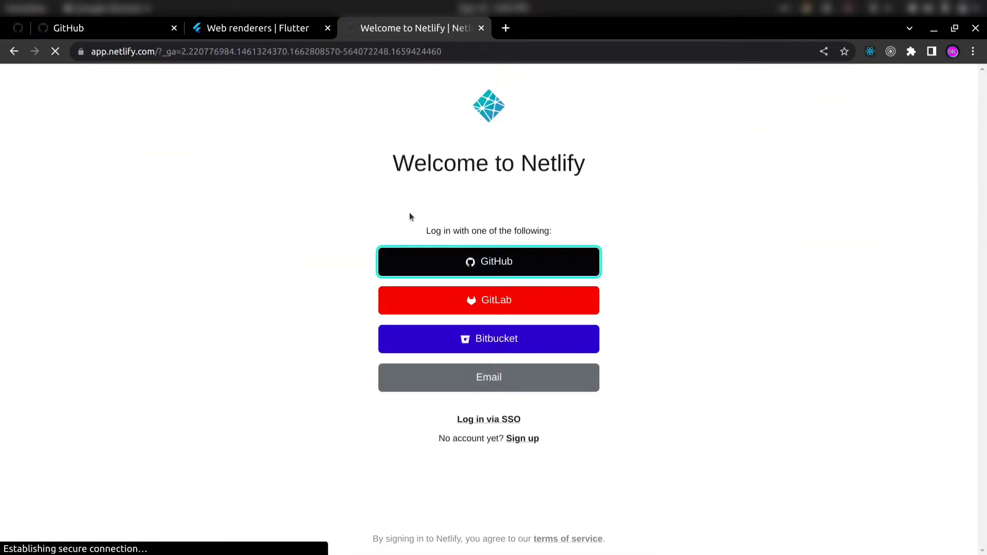
left_click(487, 261)
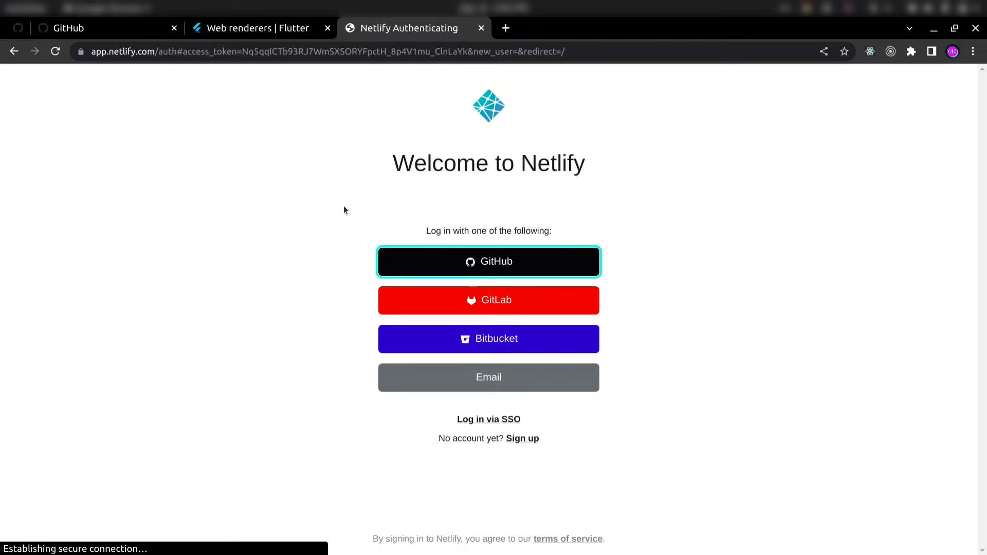
left_click(488, 261)
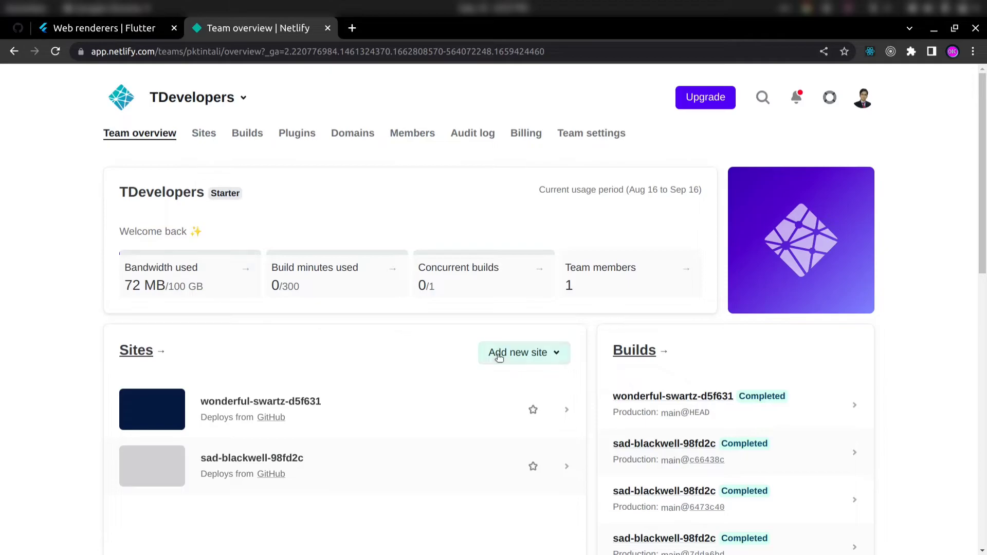
Step: Import a new Netlify site from GitHub and open the Netlify app's GitHub settings
left_click(523, 352)
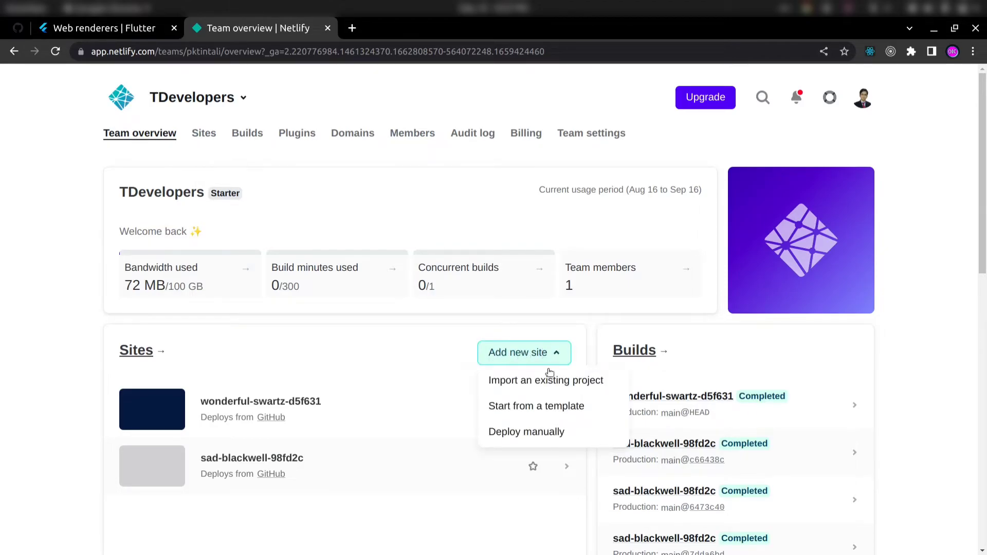
left_click(545, 380)
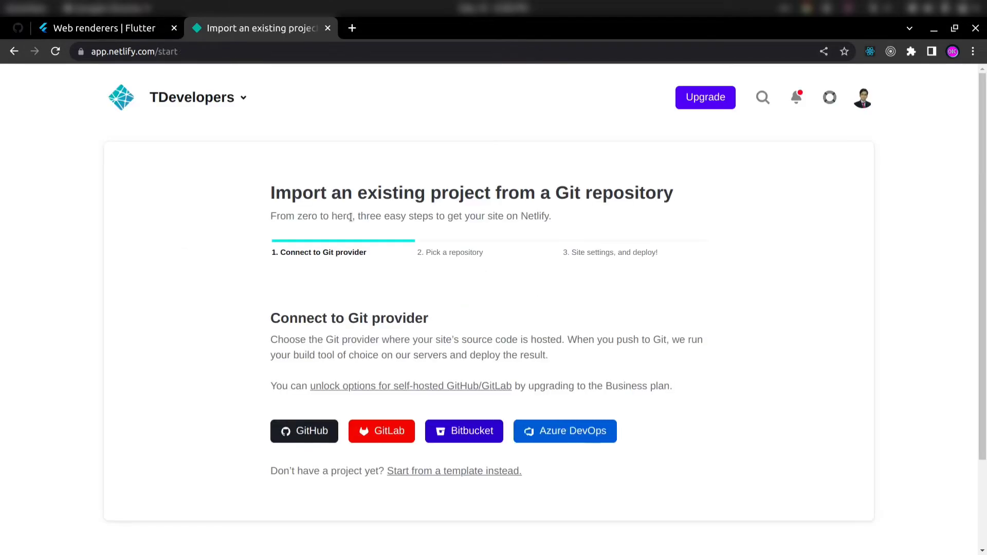
scroll("down", 3)
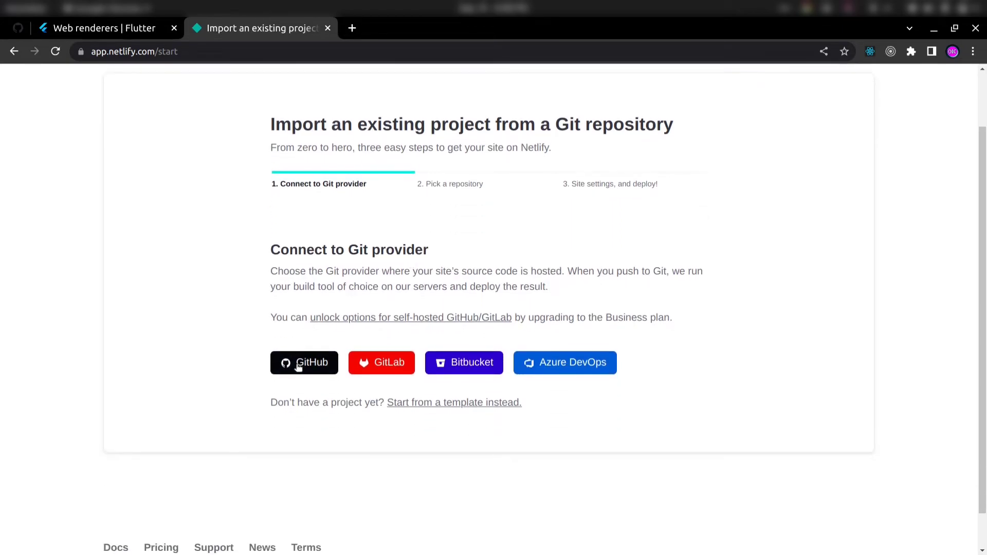
left_click(304, 362)
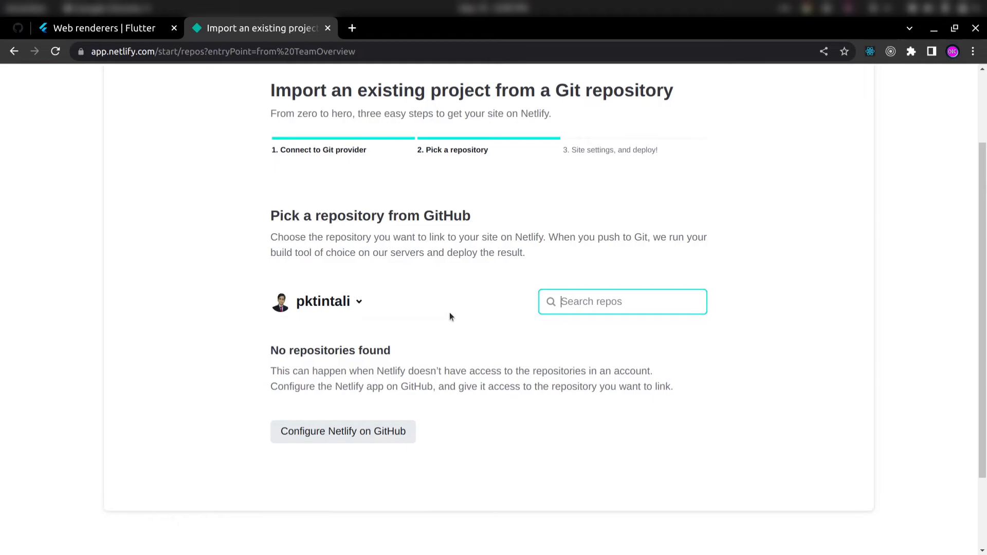
left_click(342, 431)
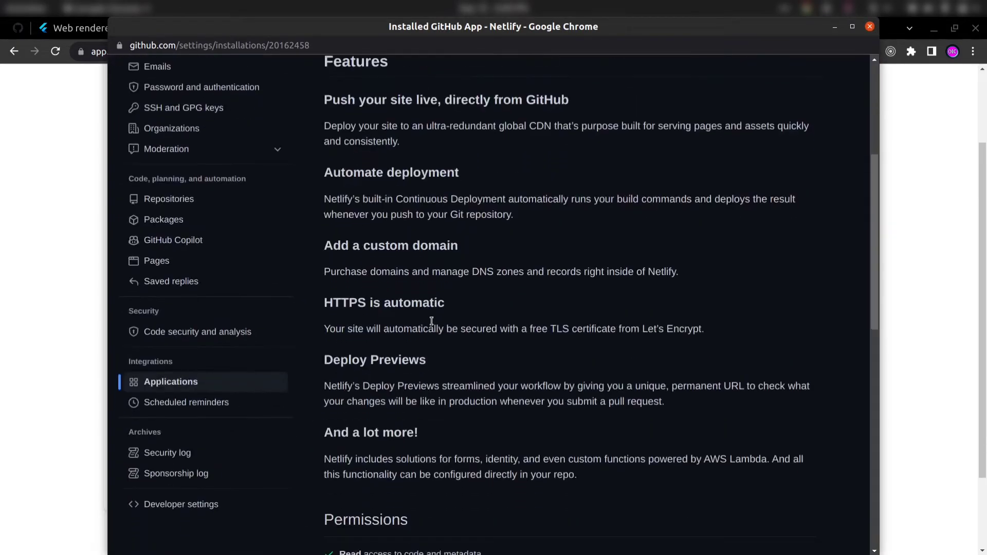
Step: Add pchat-web to the Netlify app's selected repositories and save the access change
scroll("down", 3)
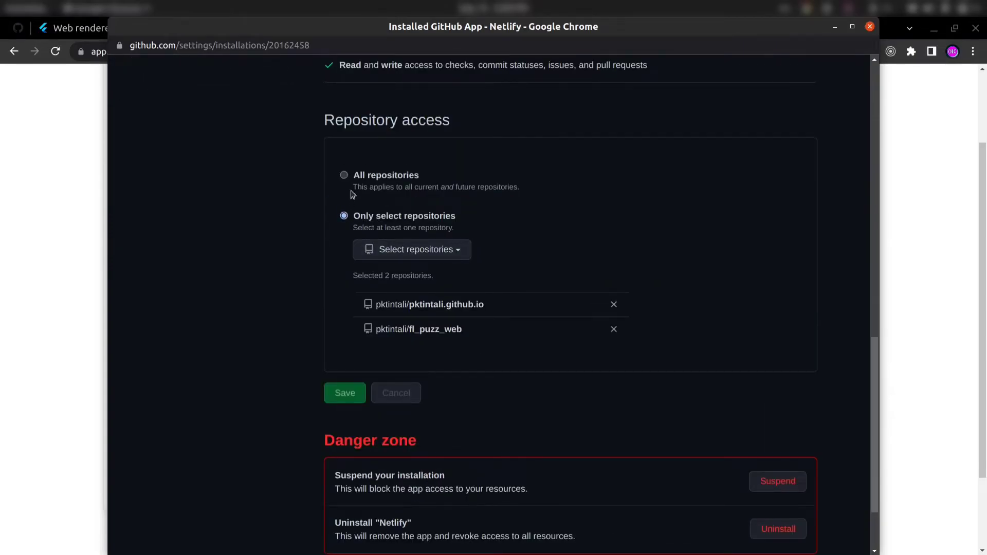
mouse_move(368, 227)
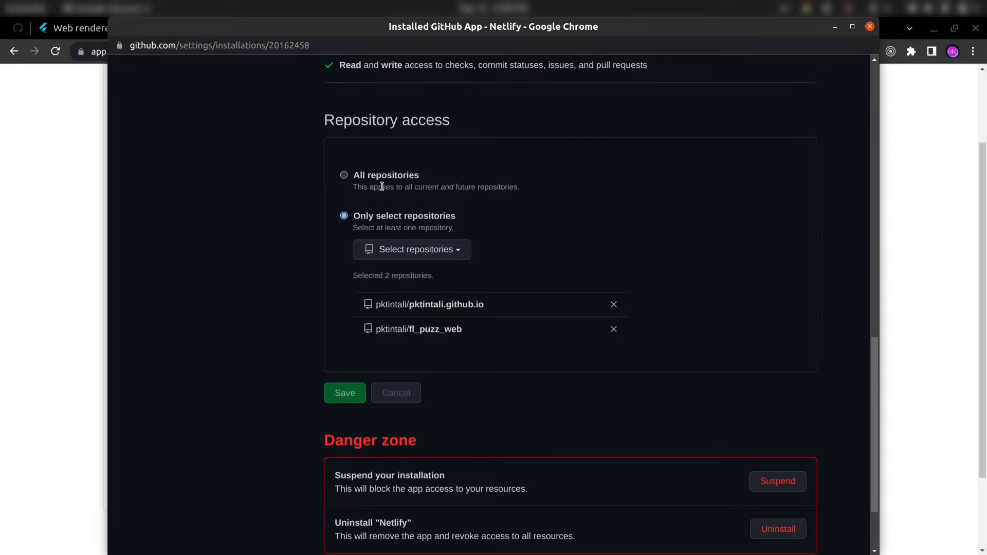
mouse_move(412, 249)
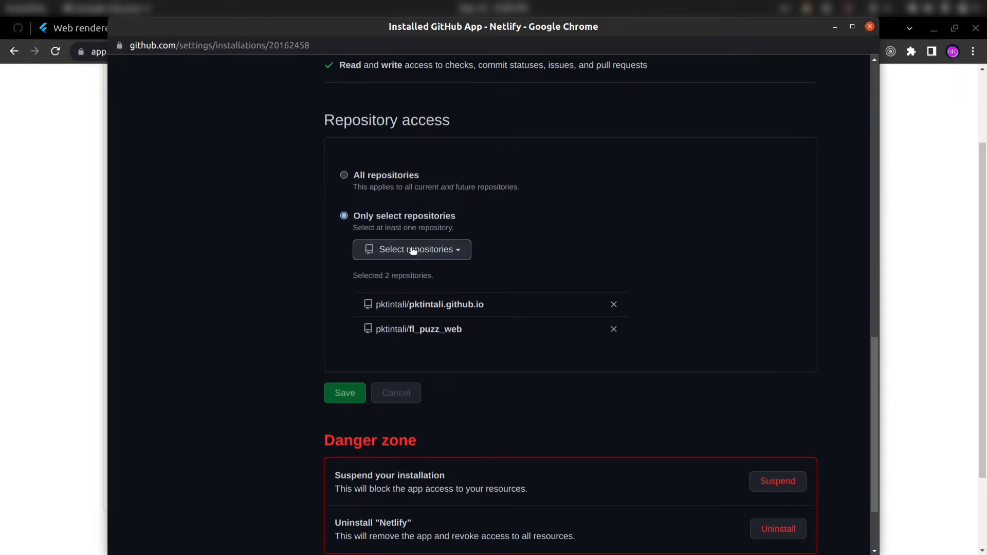
left_click(412, 249)
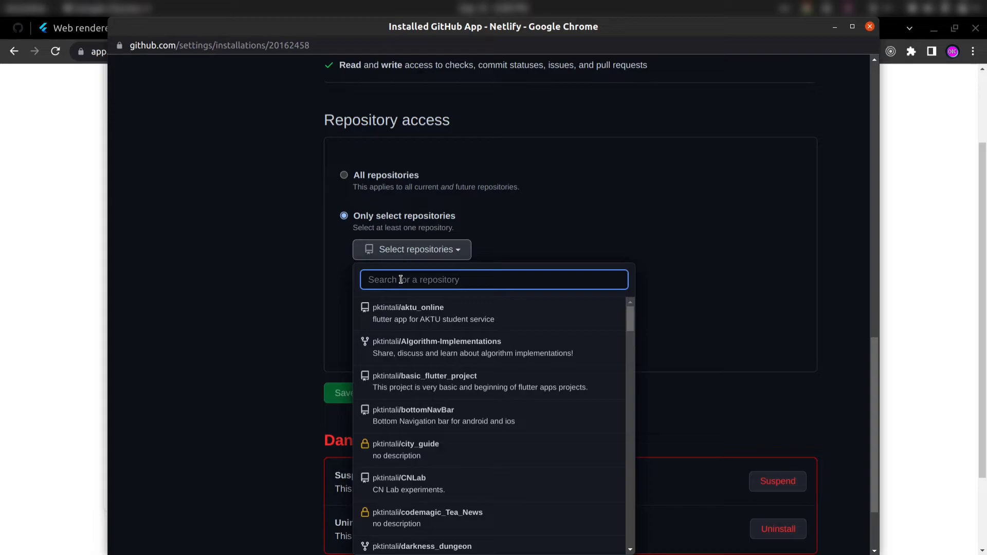
type("pd")
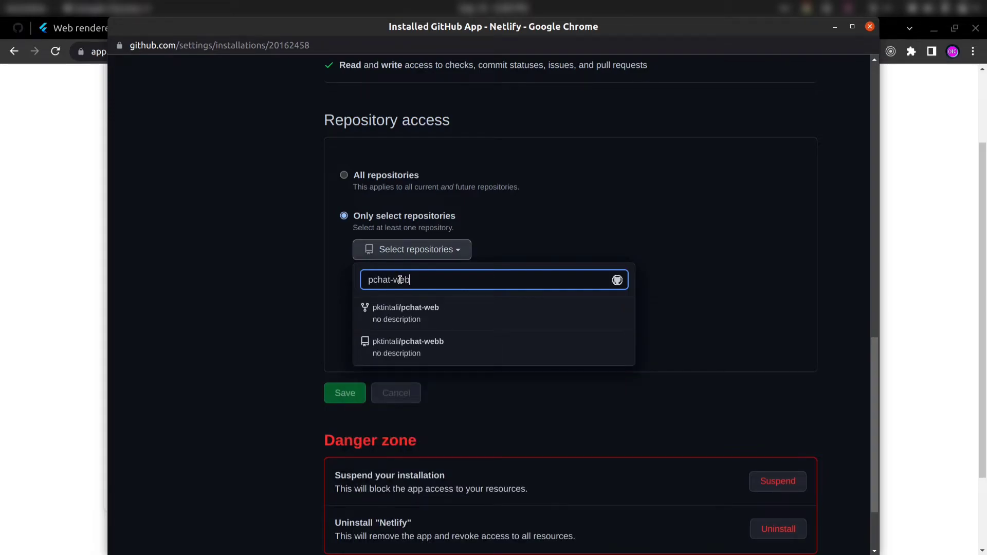
left_click(406, 308)
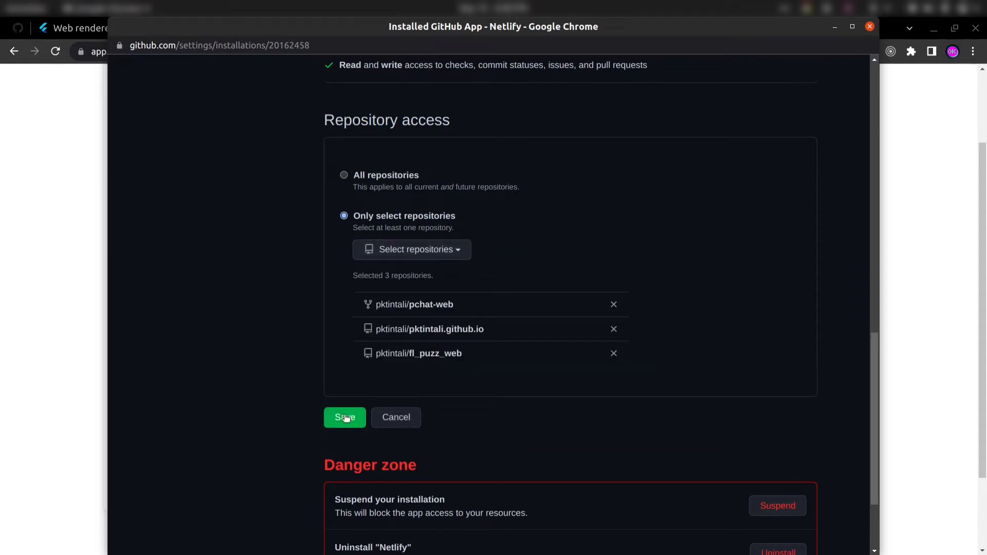
left_click(344, 417)
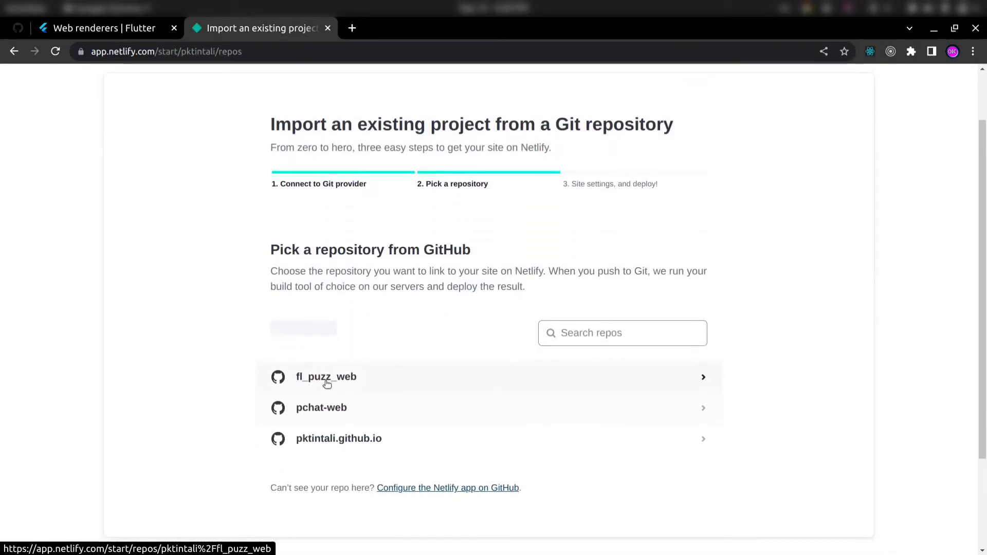
mouse_move(320, 407)
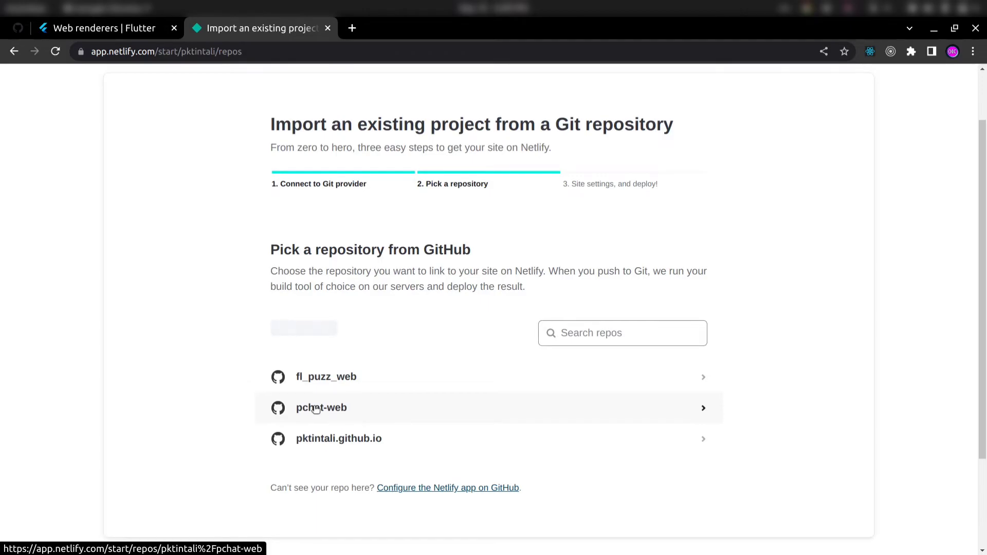
Step: Deploy pchat-web with default settings as site iridescent-gumption-e0f2d8
left_click(321, 407)
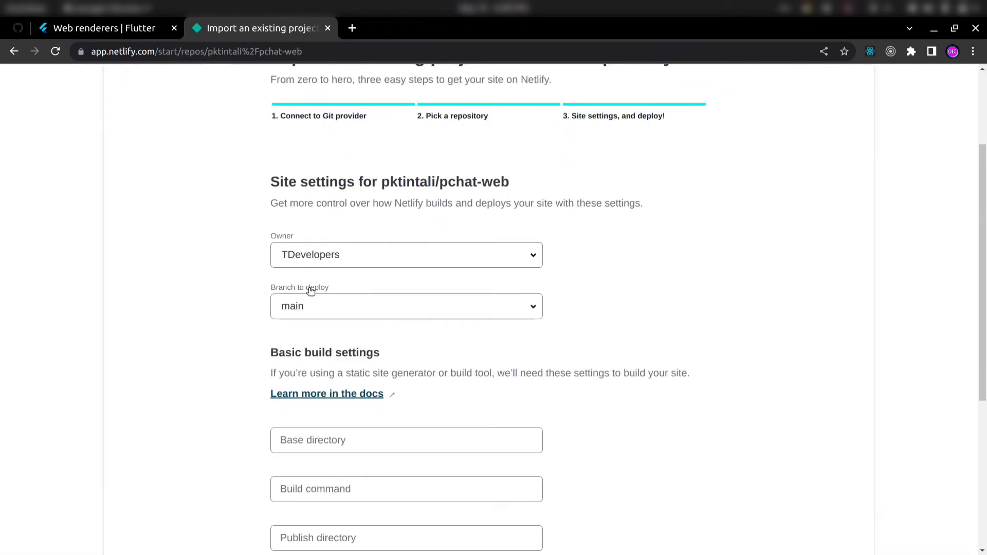
left_click(308, 363)
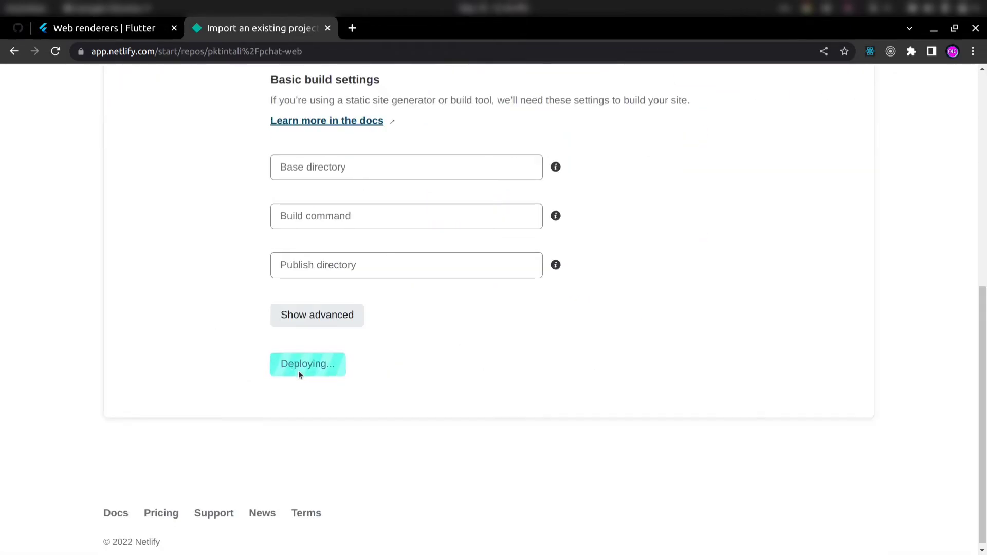
left_click(307, 364)
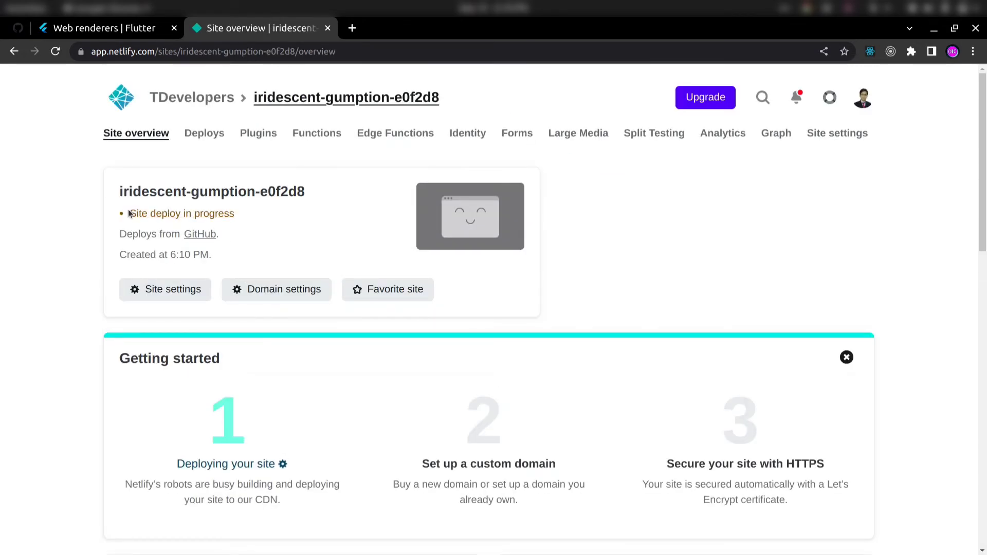
Step: Confirm the production deploy log ends in 'Site is live' and preview the live app
left_click(204, 133)
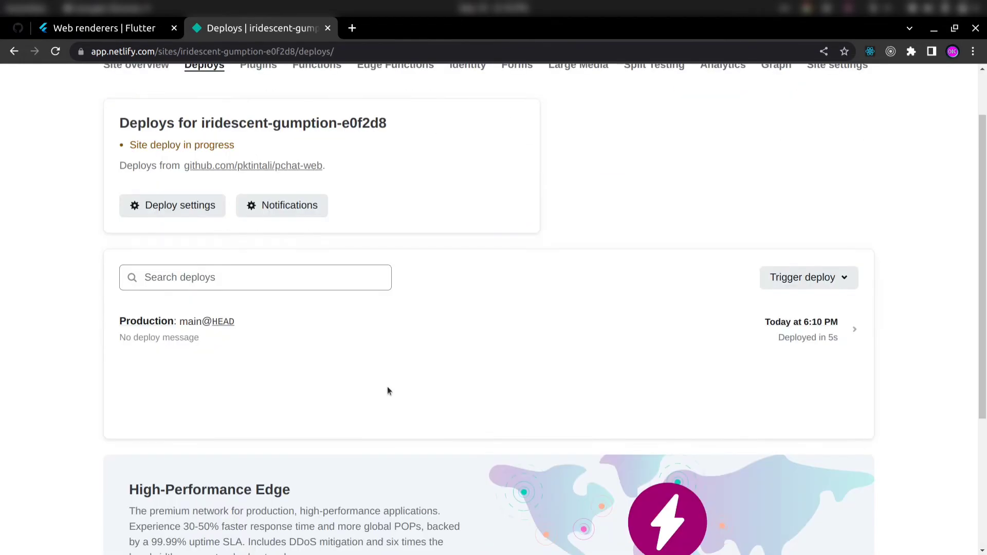
left_click(441, 321)
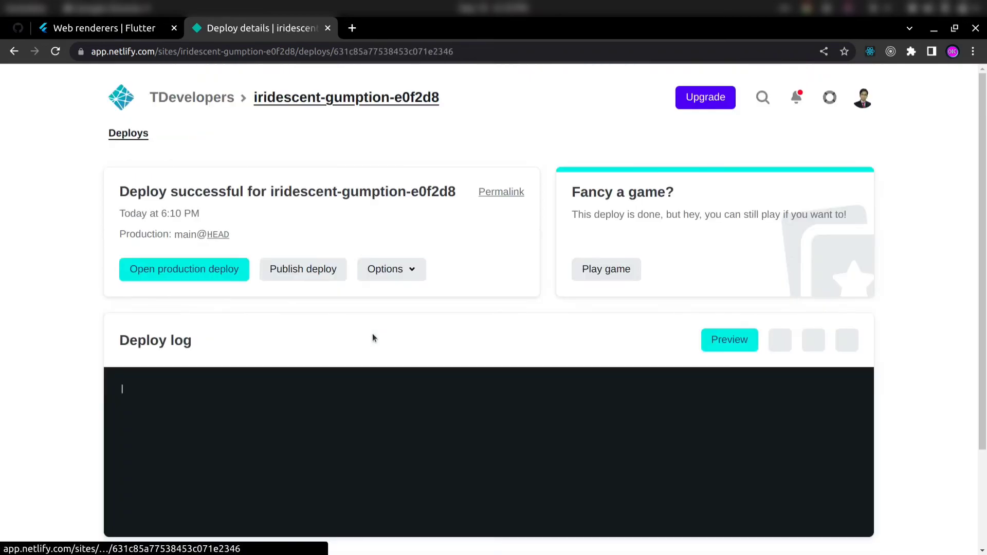
scroll("down", 3)
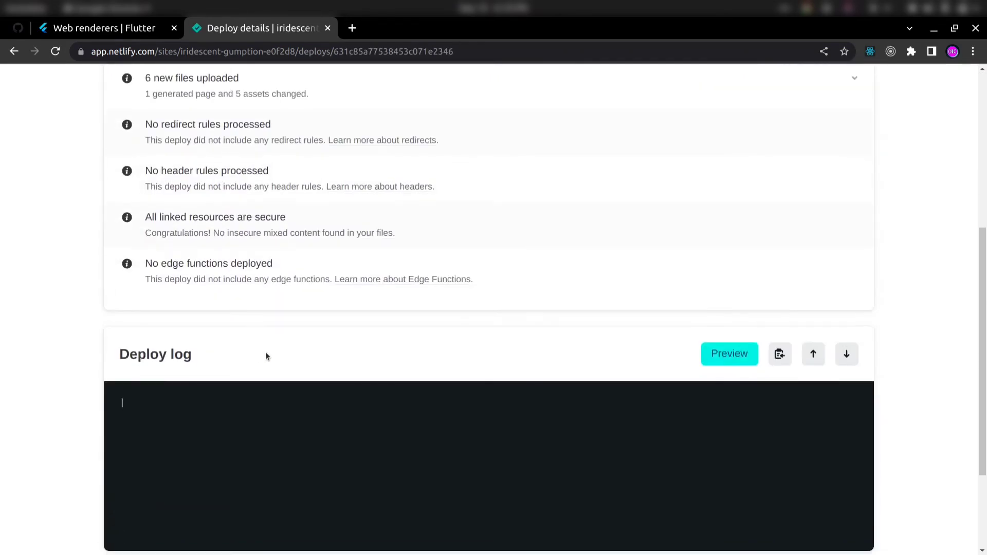
scroll("down", 3)
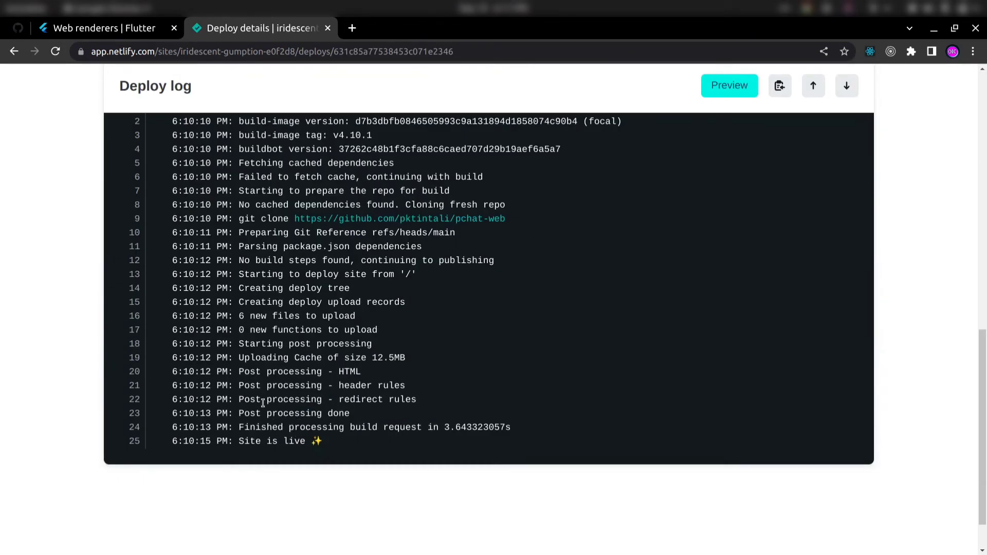
double_click(281, 440)
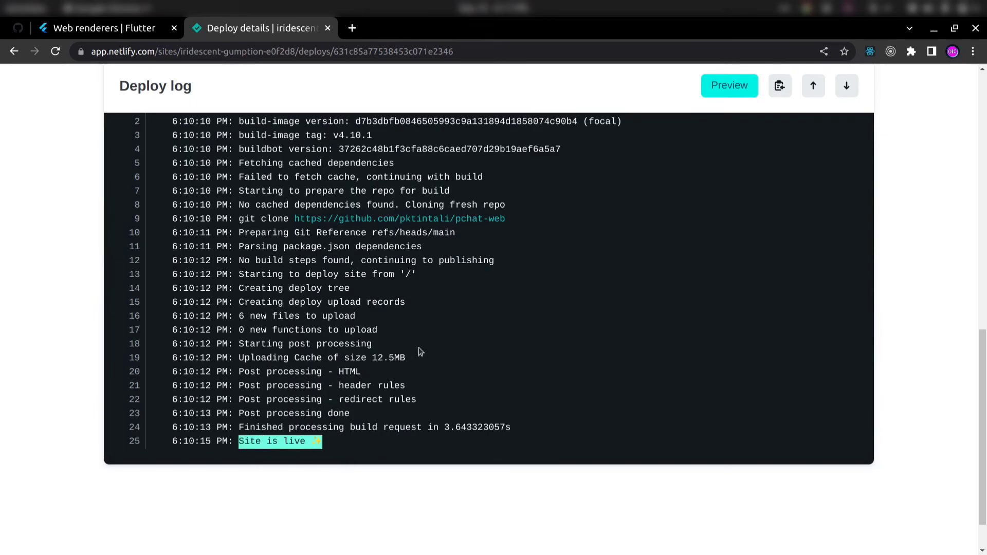
scroll("up", 3)
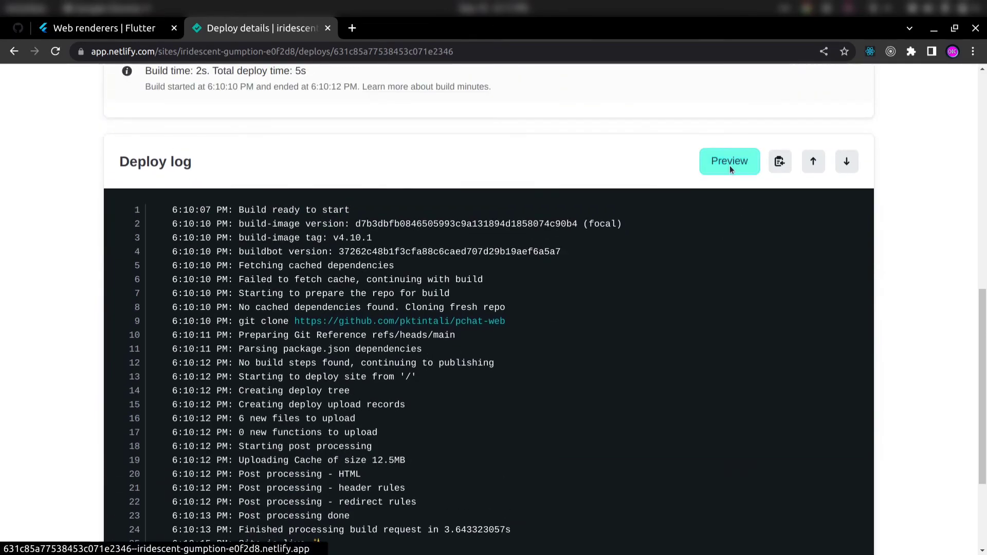
left_click(728, 160)
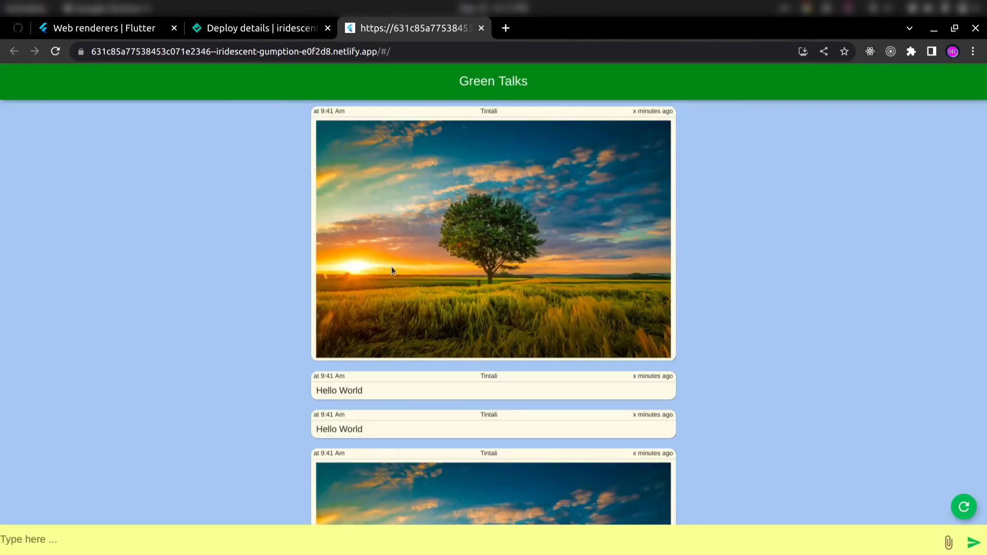
mouse_move(432, 341)
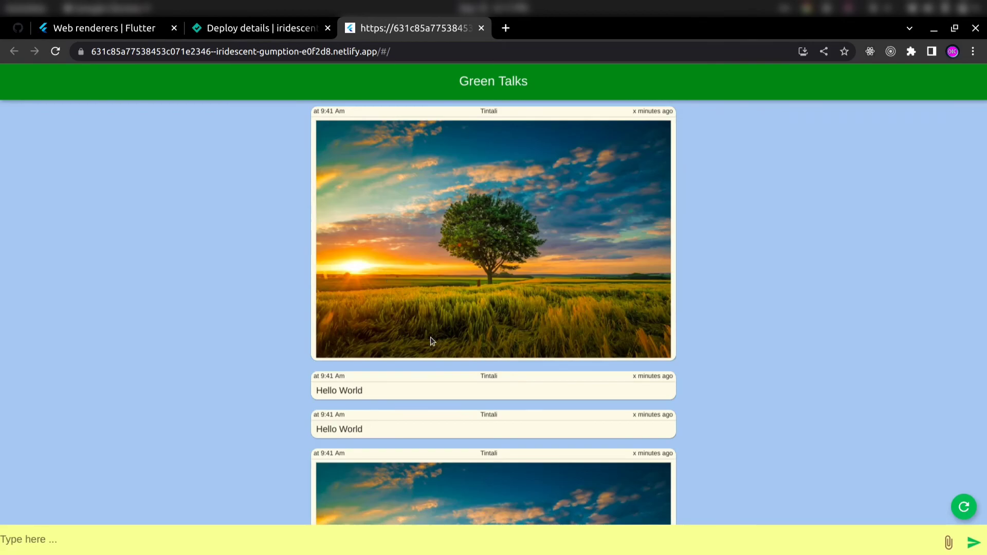
mouse_move(478, 280)
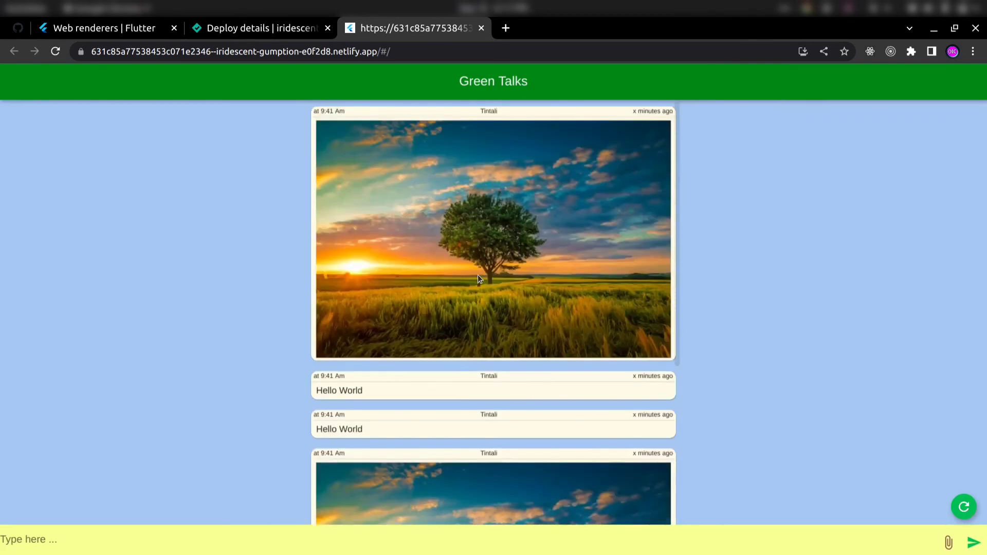
Step: Type 'Hehees' into the deployed Green Talks chat's message box
type("Hehees")
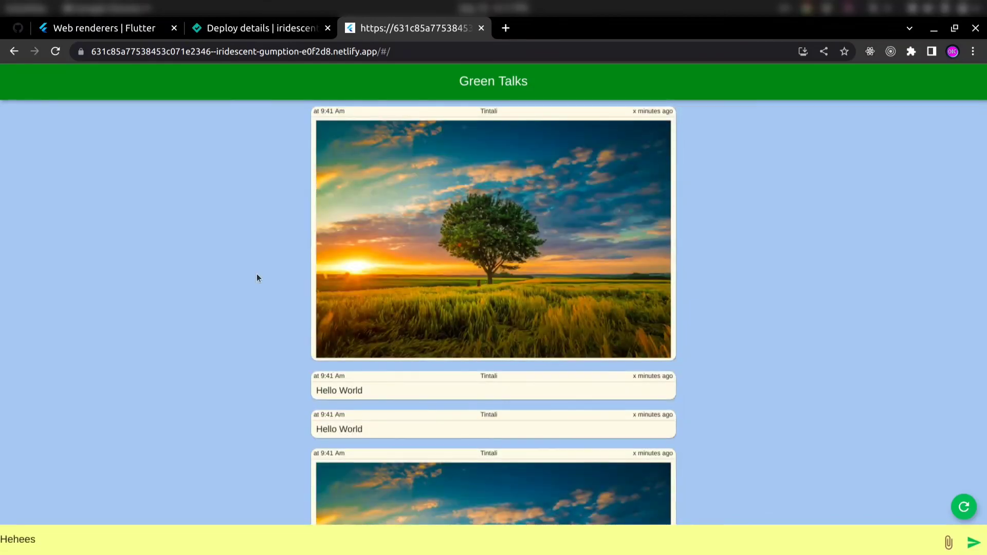